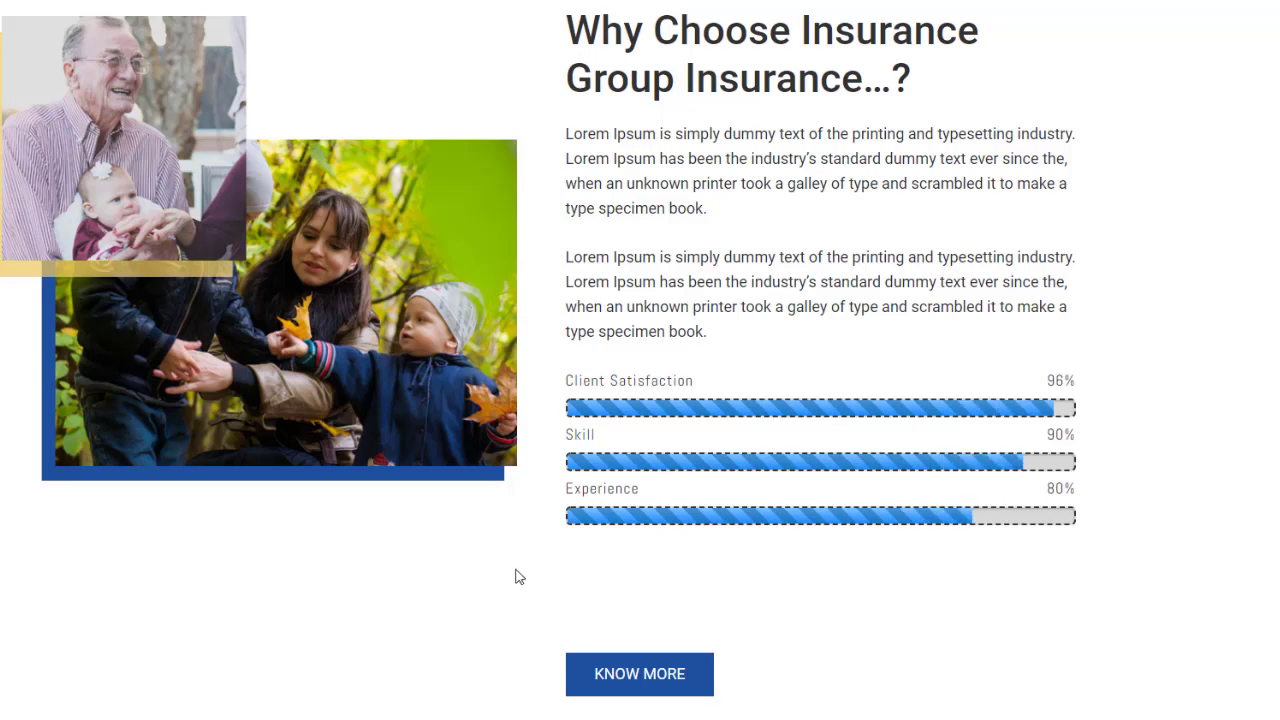
{"action": "mouse_move", "coordinate": [918, 544]}
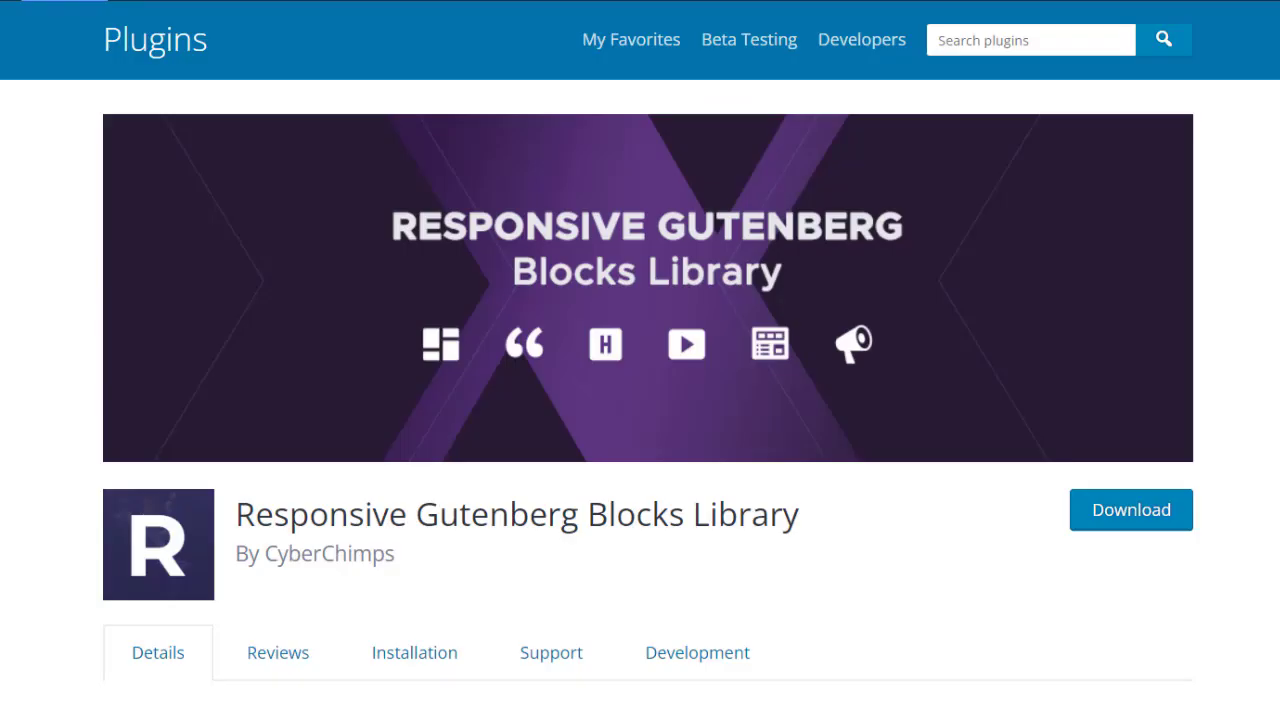
Scroll down the plugin page to the Responsive Gutenberg Blocks Library description
{"action": "scroll", "scroll_direction": "down", "scroll_amount": 3}
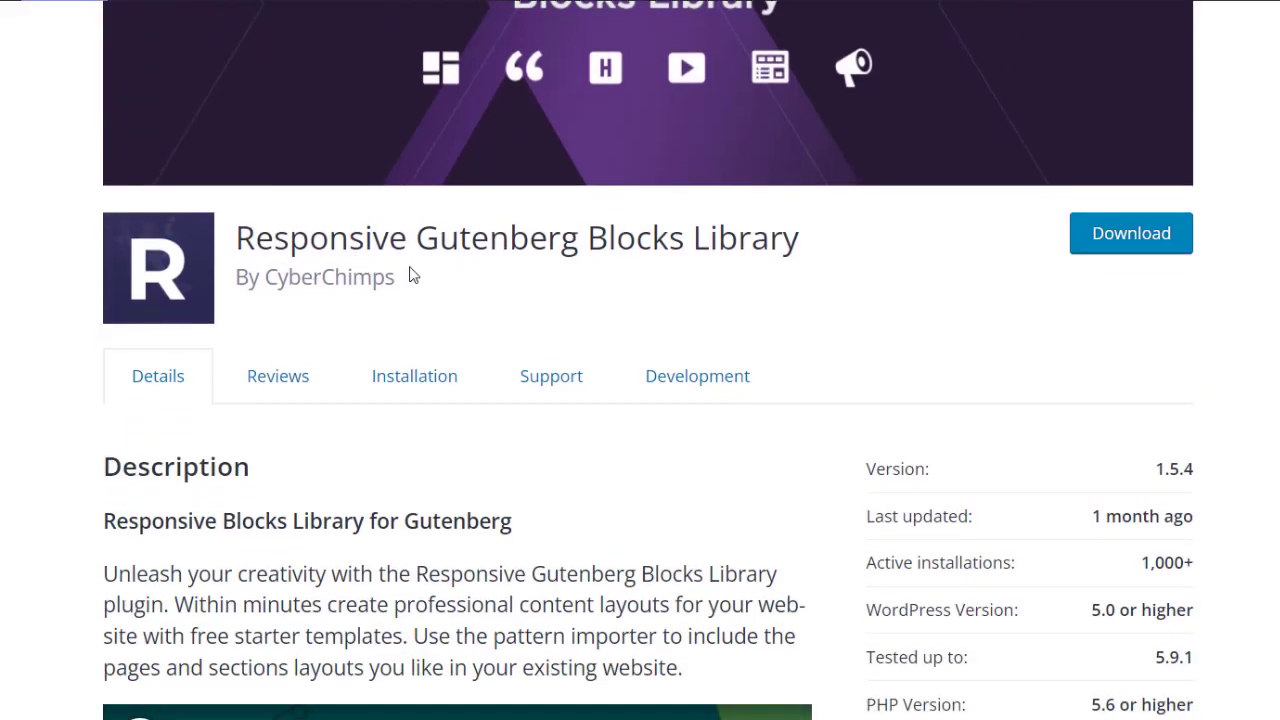
{"action": "mouse_move", "coordinate": [788, 288]}
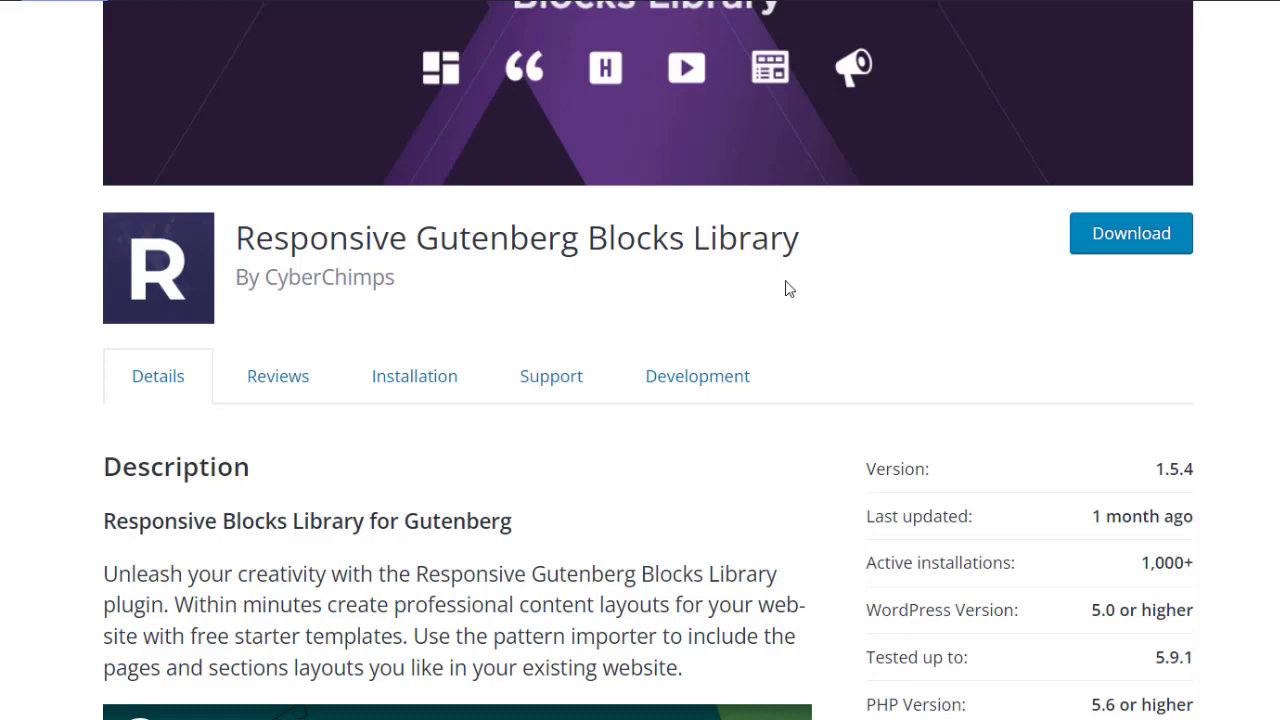
{"action": "mouse_move", "coordinate": [1124, 248]}
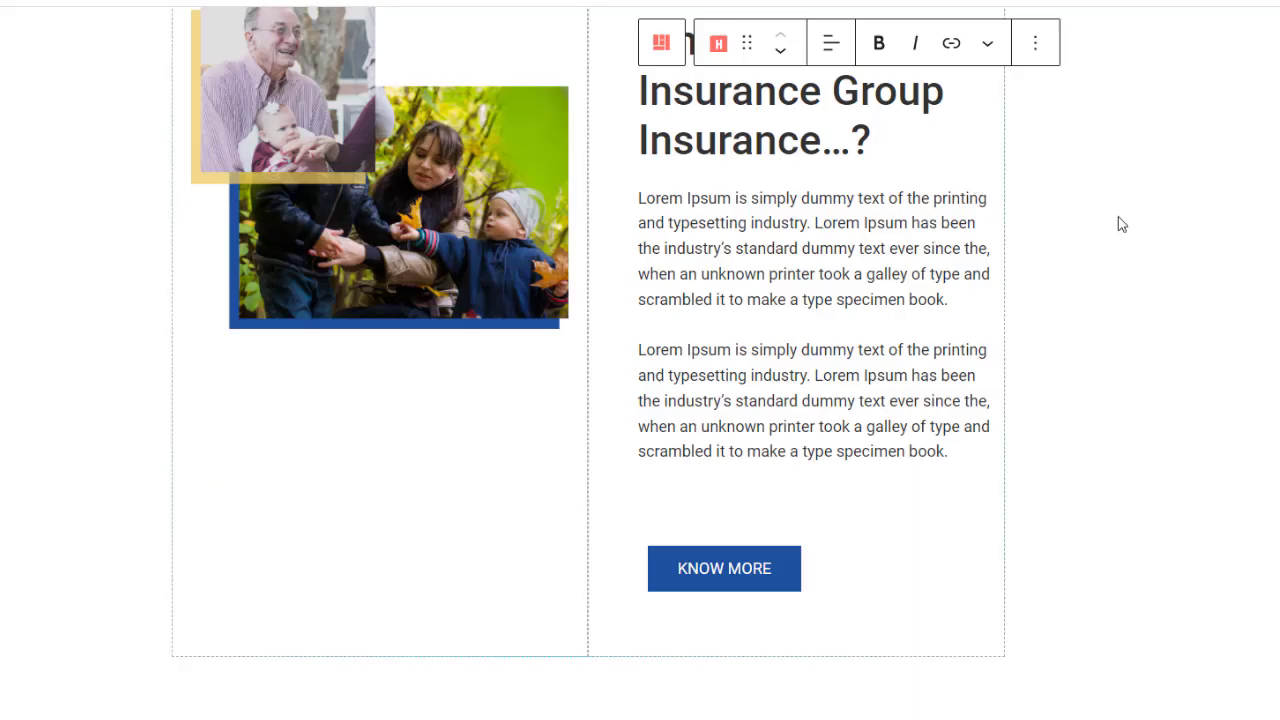
{"action": "mouse_move", "coordinate": [916, 500]}
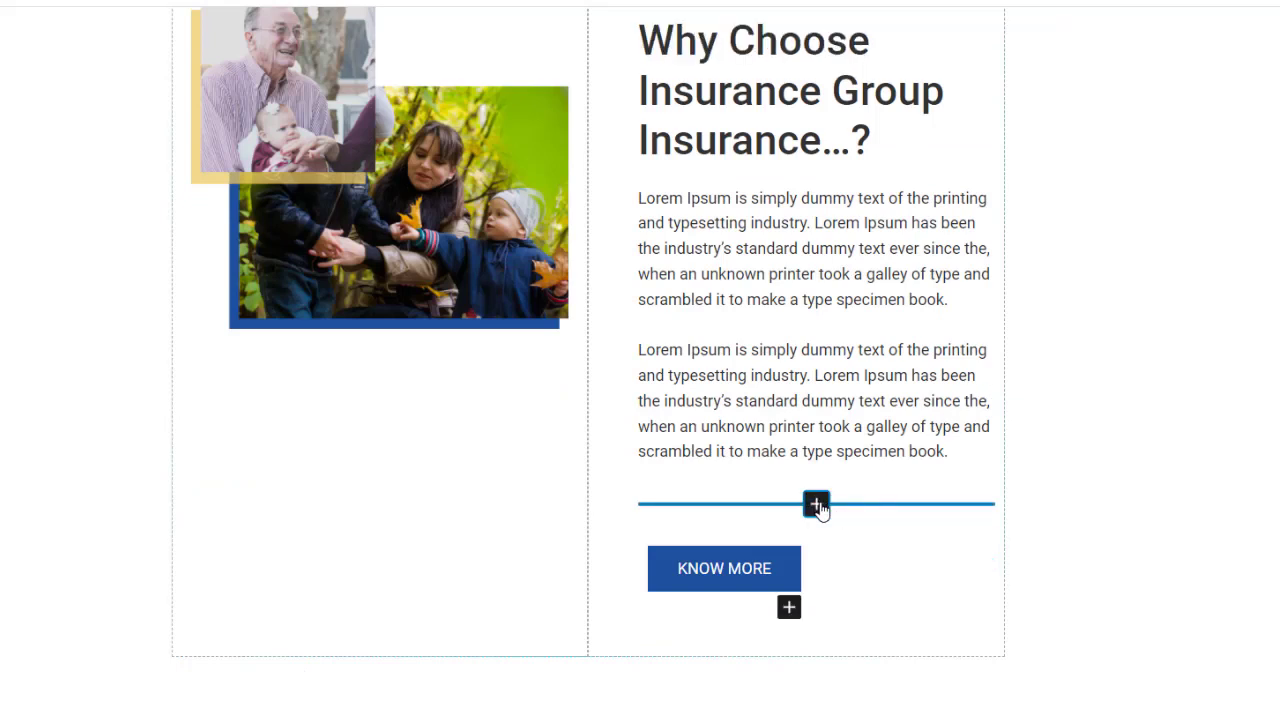
Insert a Progress Bar block below the paragraph and title it Client Satisfaction
{"action": "left_click", "coordinate": [816, 504]}
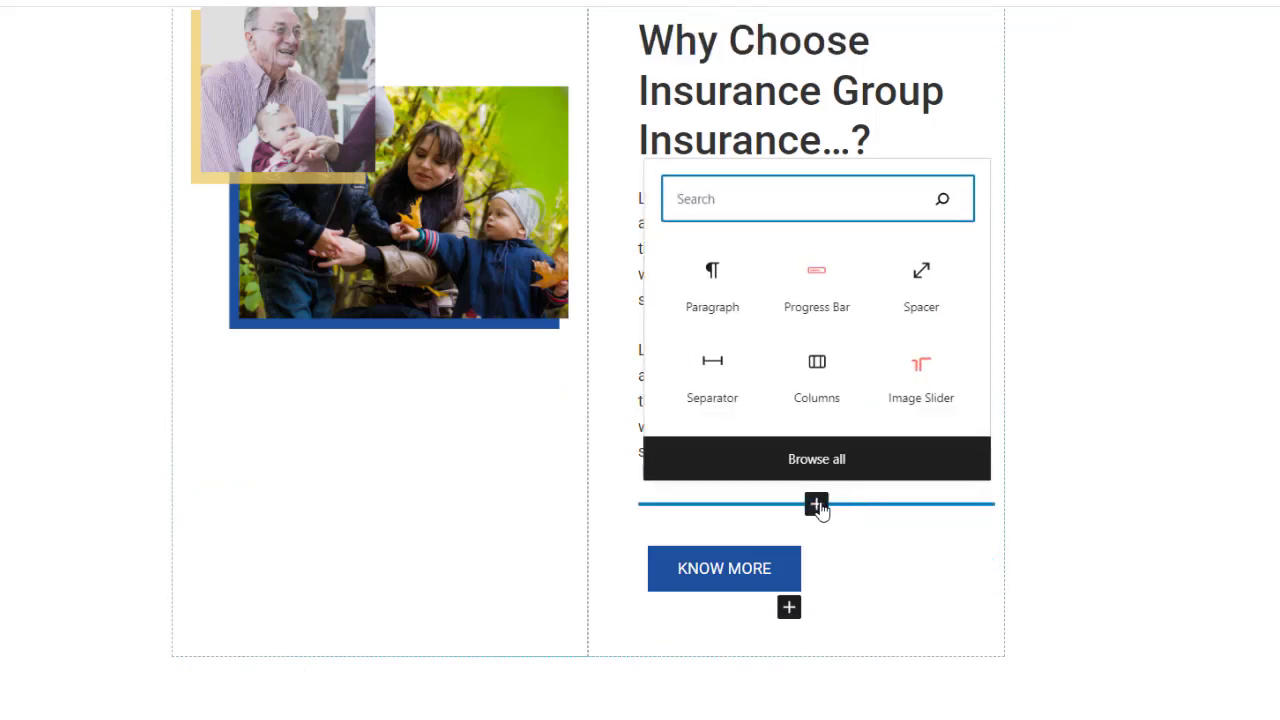
{"action": "type", "text": "progress"}
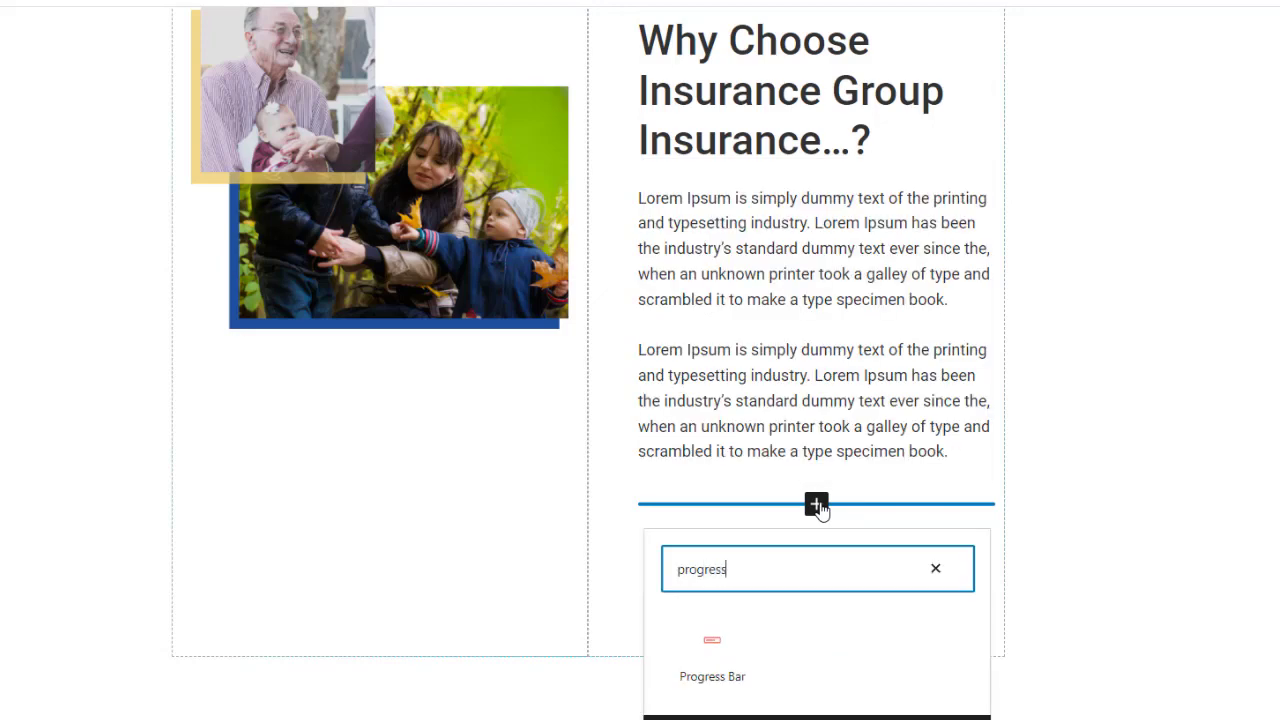
{"action": "left_click", "coordinate": [712, 660]}
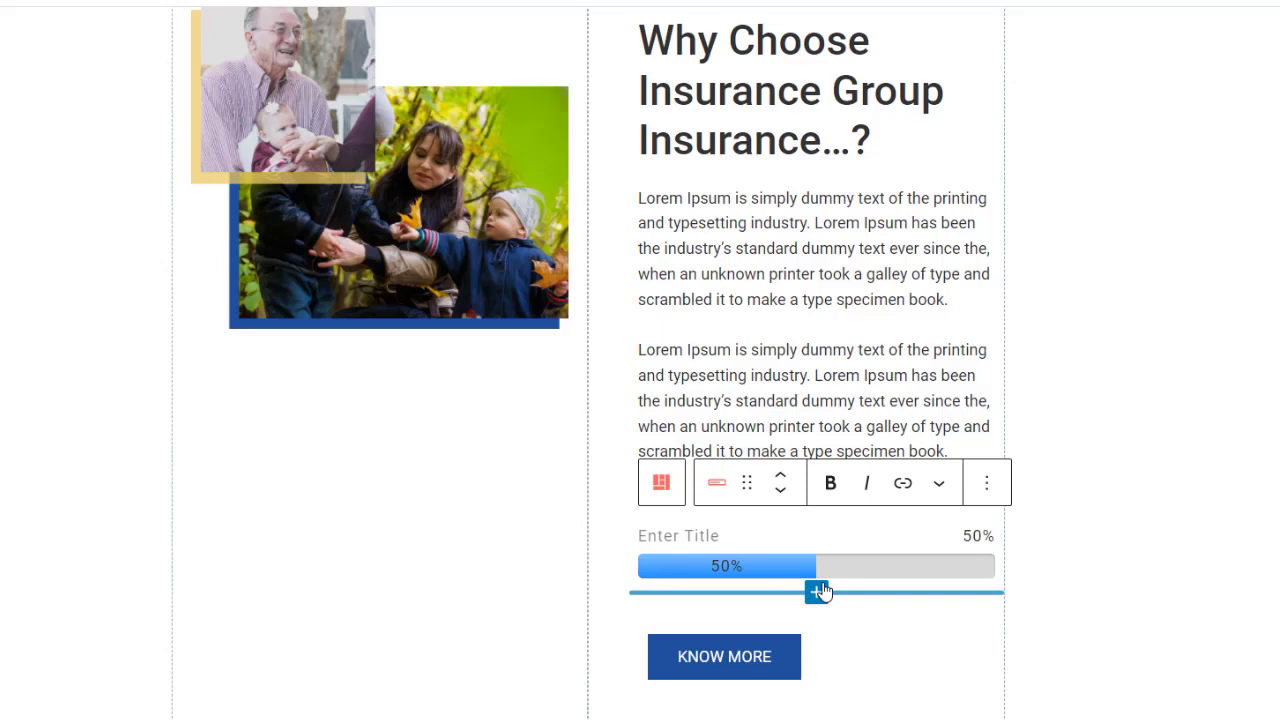
{"action": "type", "text": "Client Satisfaction"}
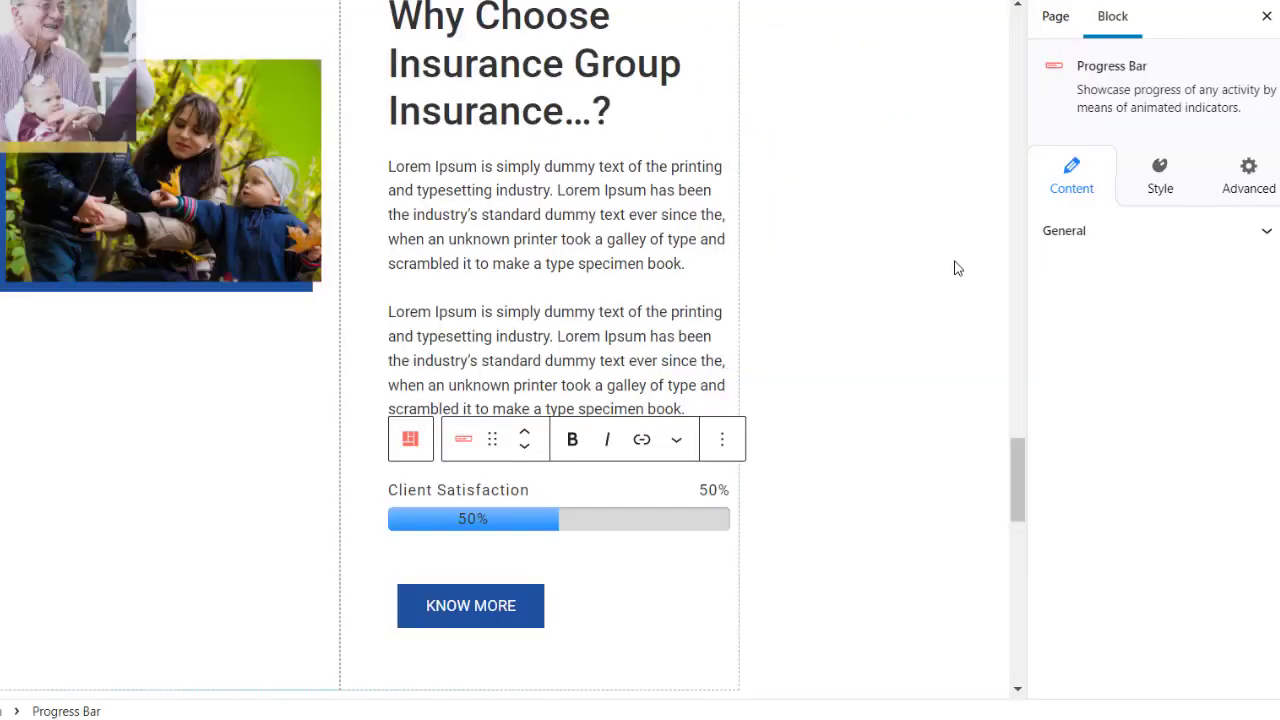
{"action": "mouse_move", "coordinate": [1160, 190]}
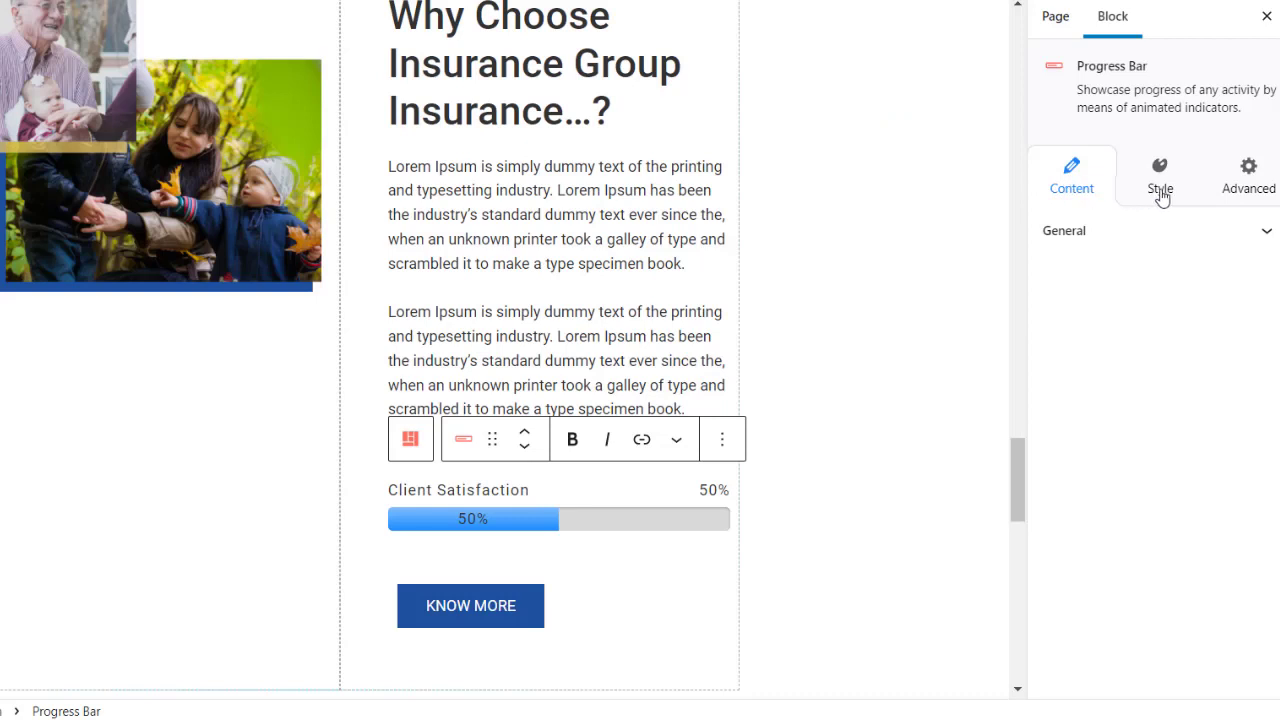
In the General settings, raise the Progress Percentage to 96
{"action": "left_click", "coordinate": [1248, 176]}
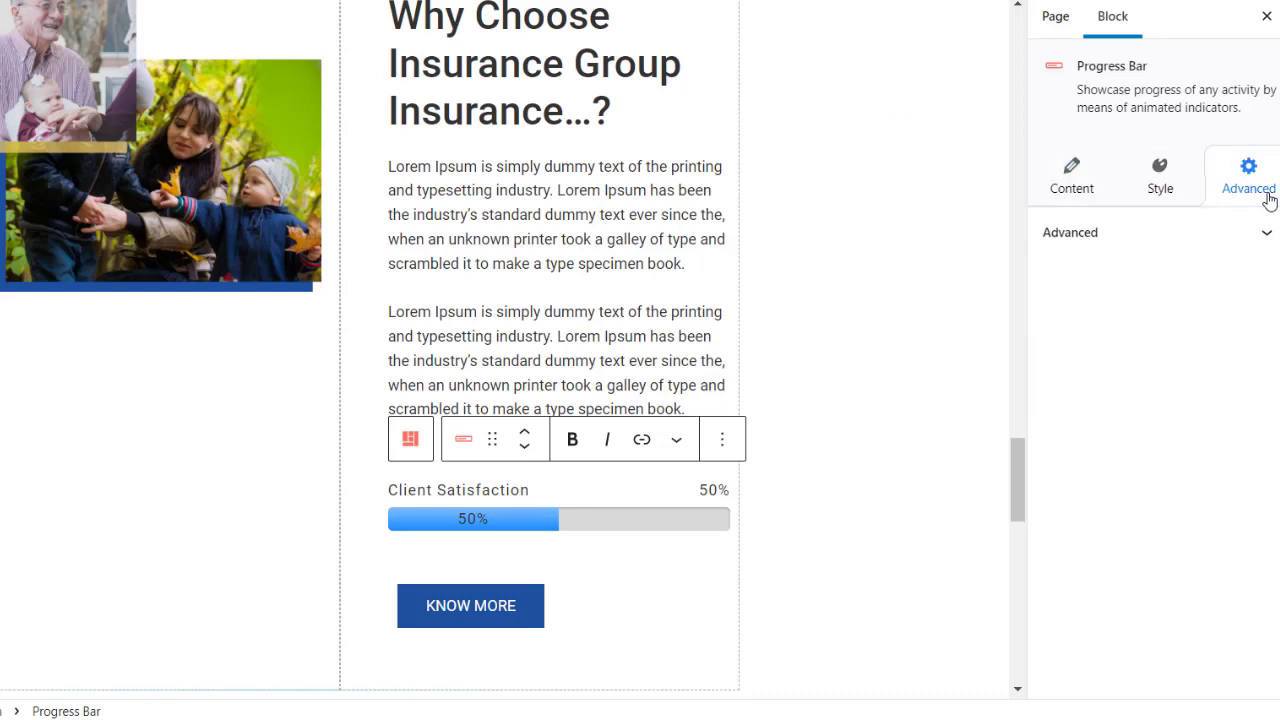
{"action": "left_click", "coordinate": [1072, 176]}
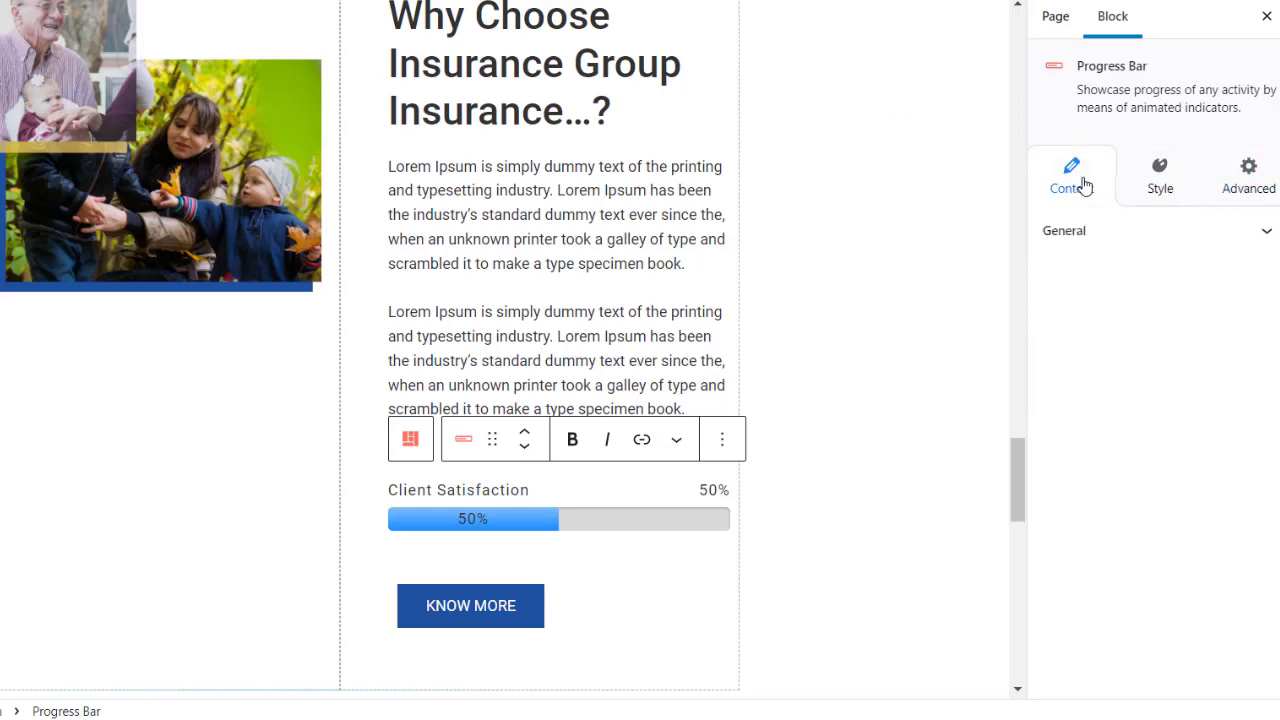
{"action": "left_click", "coordinate": [1064, 230]}
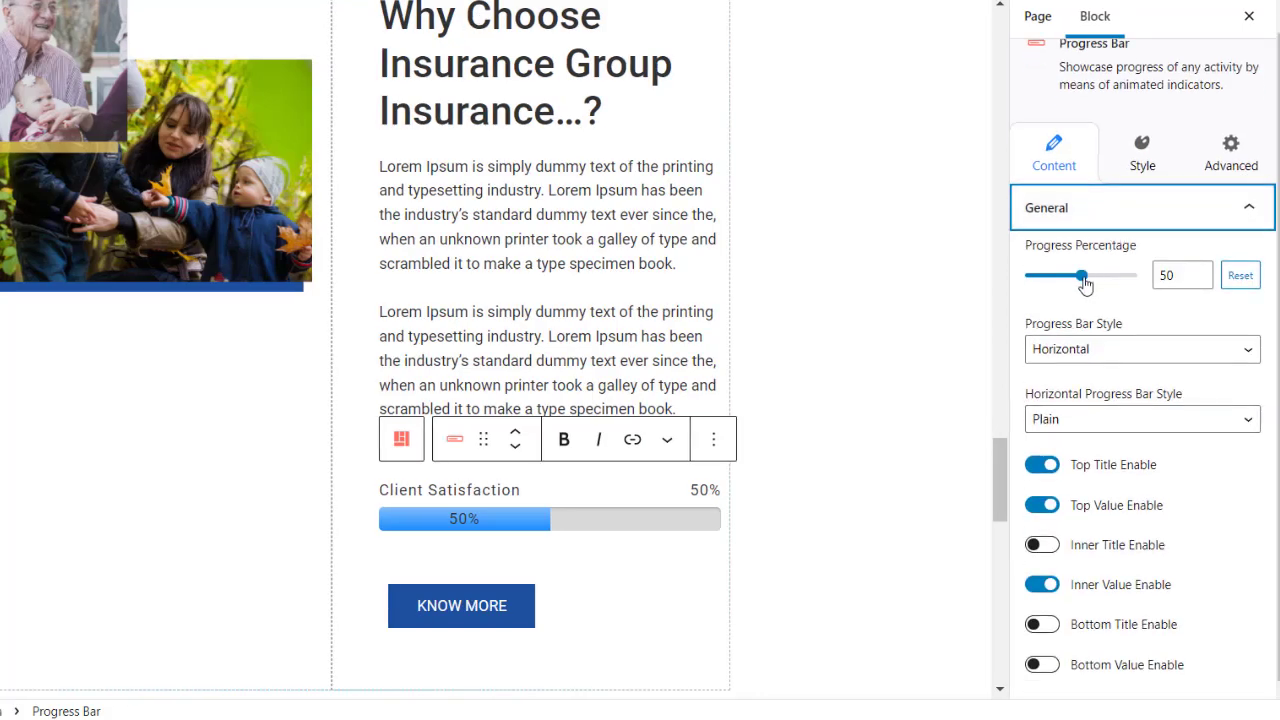
{"action": "left_click_drag", "start_coordinate": [1084, 276], "coordinate": [1128, 276]}
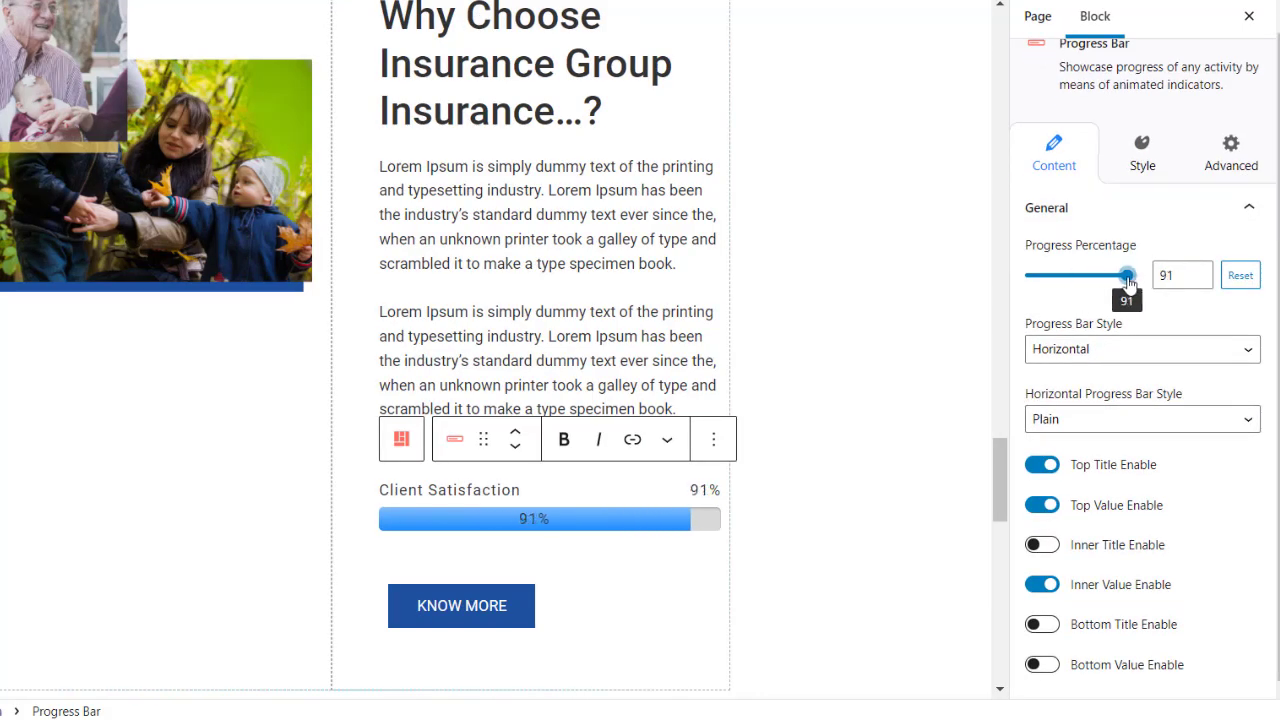
{"action": "left_click_drag", "start_coordinate": [1128, 276], "coordinate": [1132, 276]}
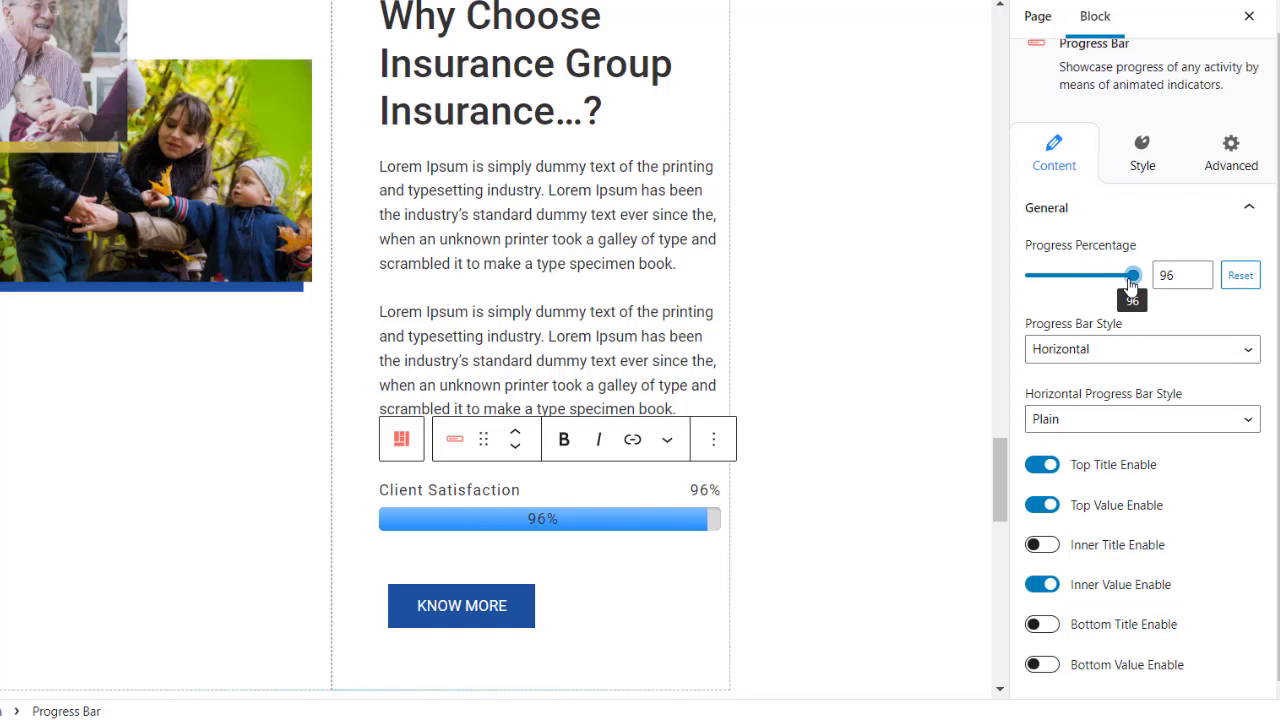
{"action": "left_click_drag", "start_coordinate": [1132, 276], "coordinate": [1128, 276]}
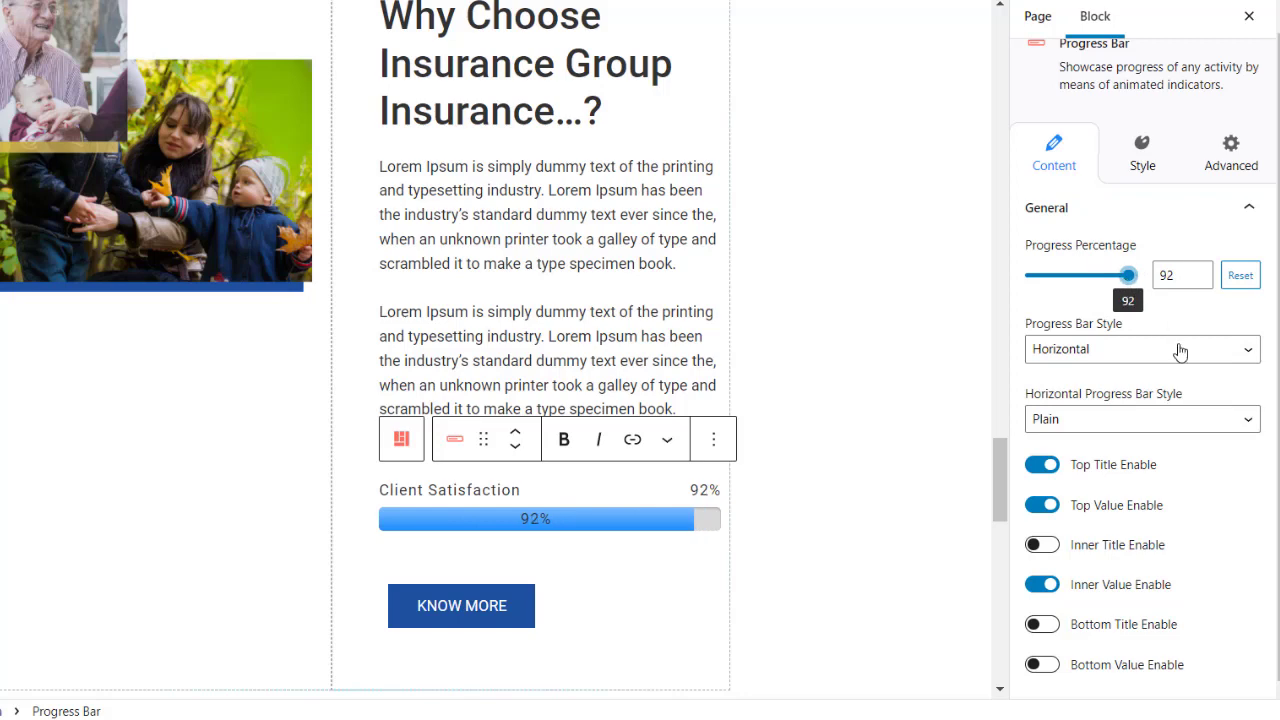
Set the Horizontal Progress Bar Style to Striped
{"action": "left_click", "coordinate": [1140, 348]}
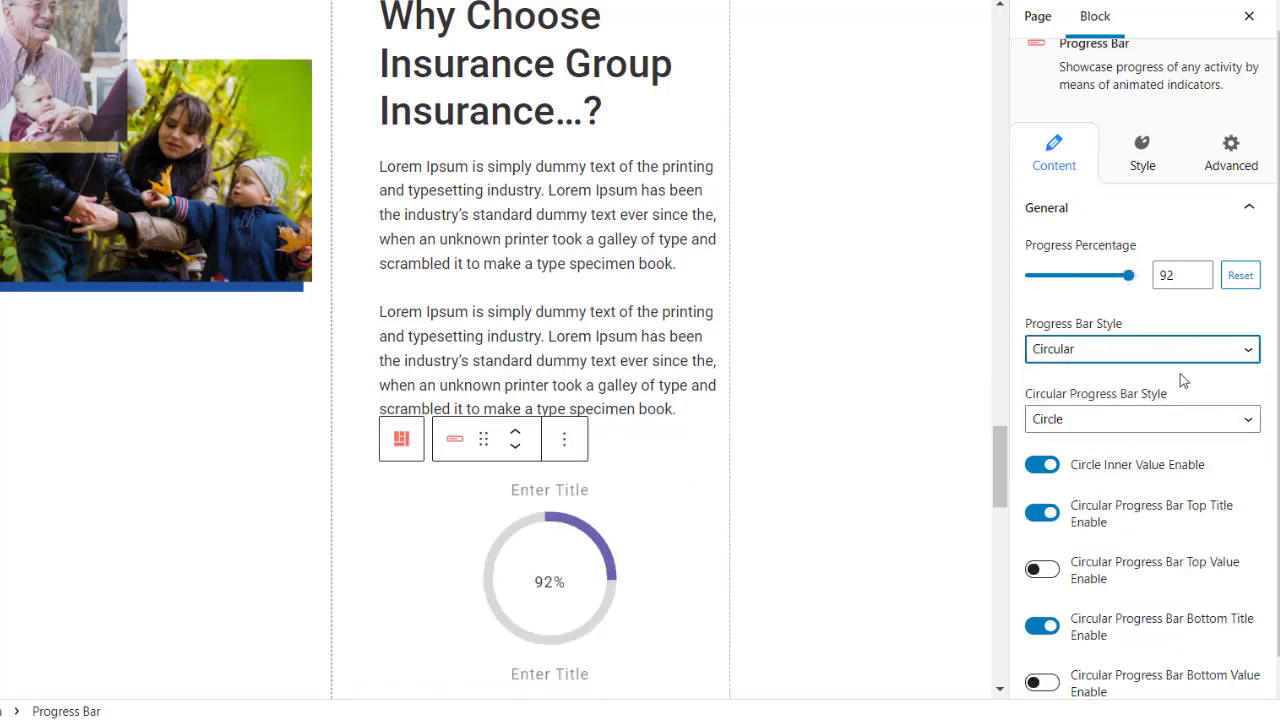
{"action": "left_click", "coordinate": [1140, 348]}
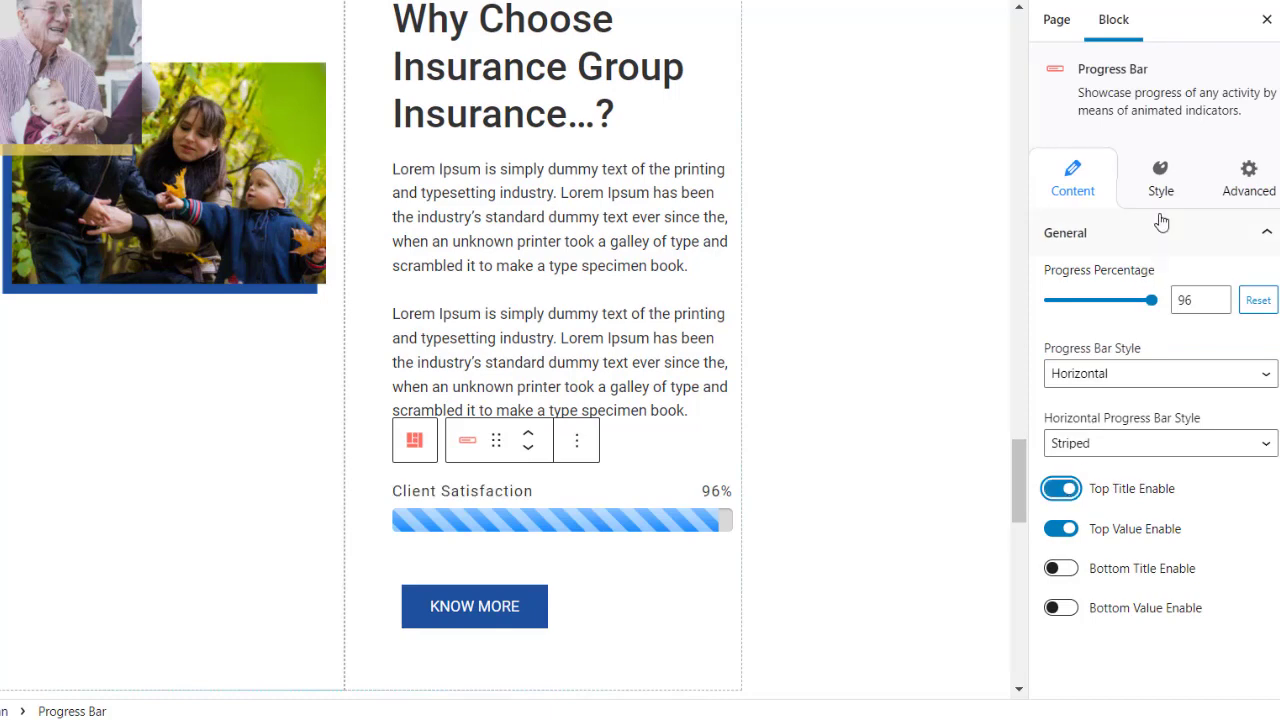
In the Style settings, set the Horizontal Progress Bar Size to 26
{"action": "left_click", "coordinate": [1160, 178]}
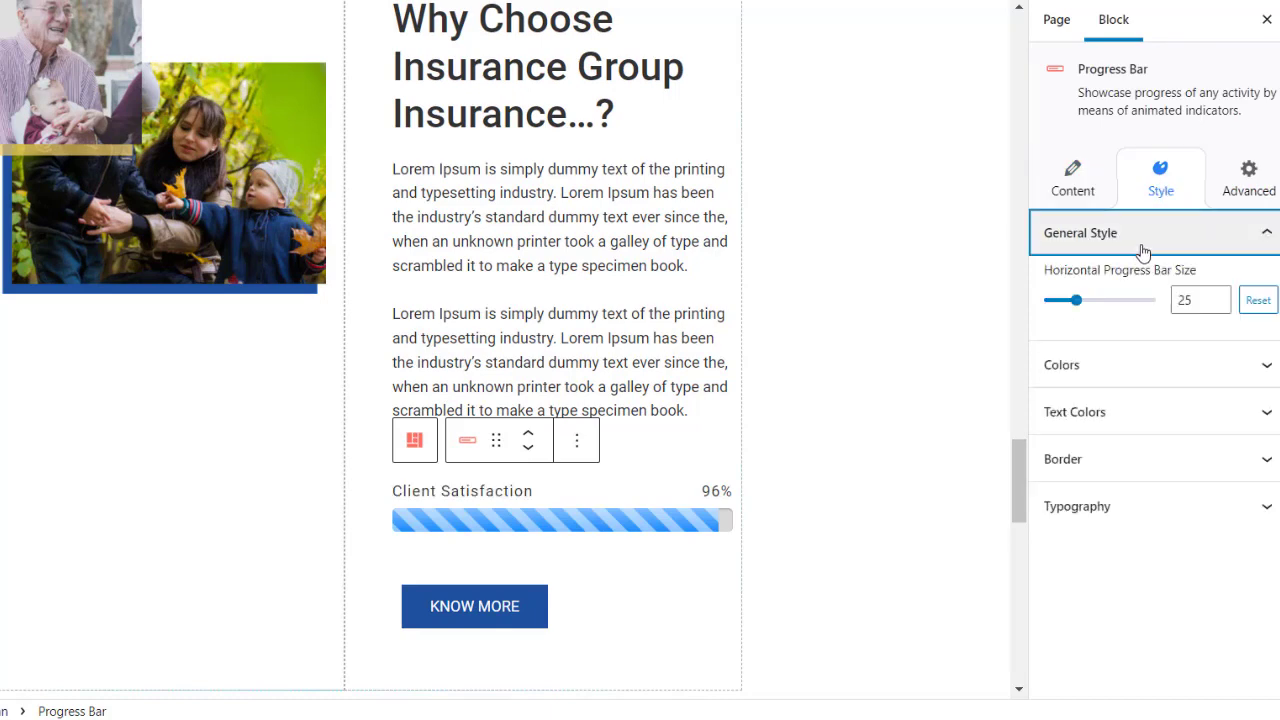
{"action": "left_click_drag", "start_coordinate": [1076, 300], "coordinate": [1092, 300]}
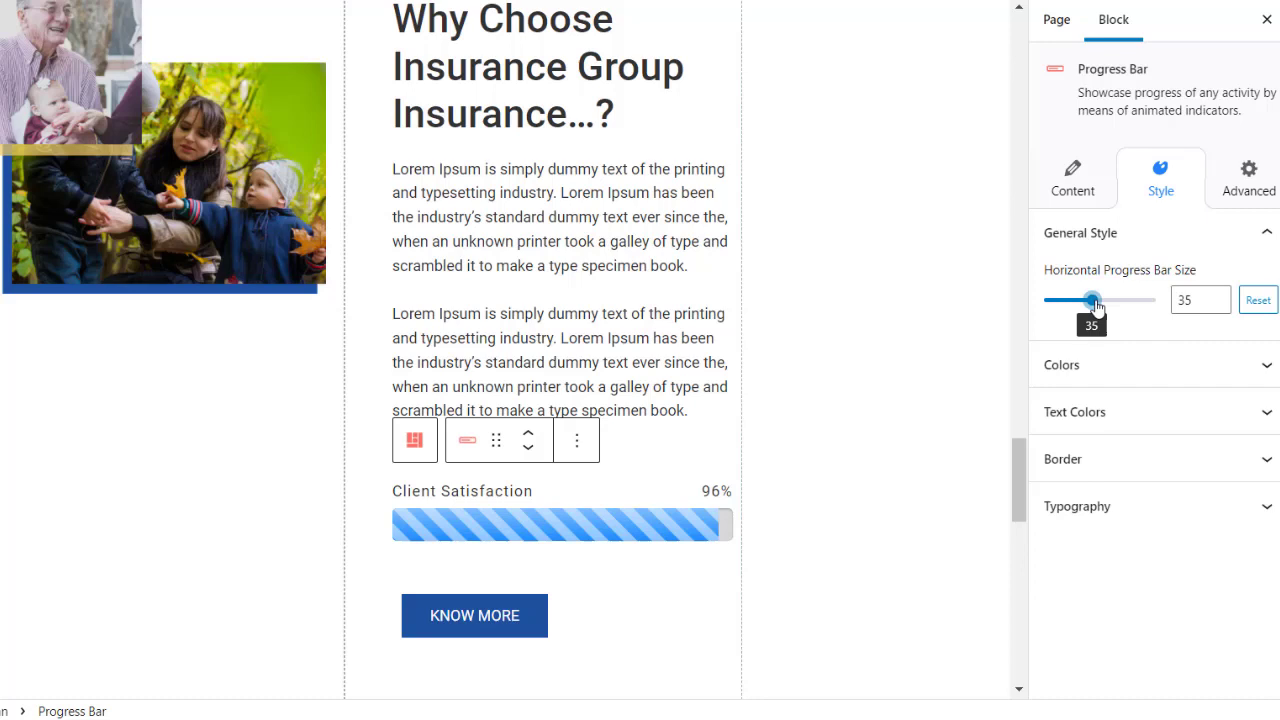
{"action": "left_click_drag", "start_coordinate": [1092, 300], "coordinate": [1076, 300]}
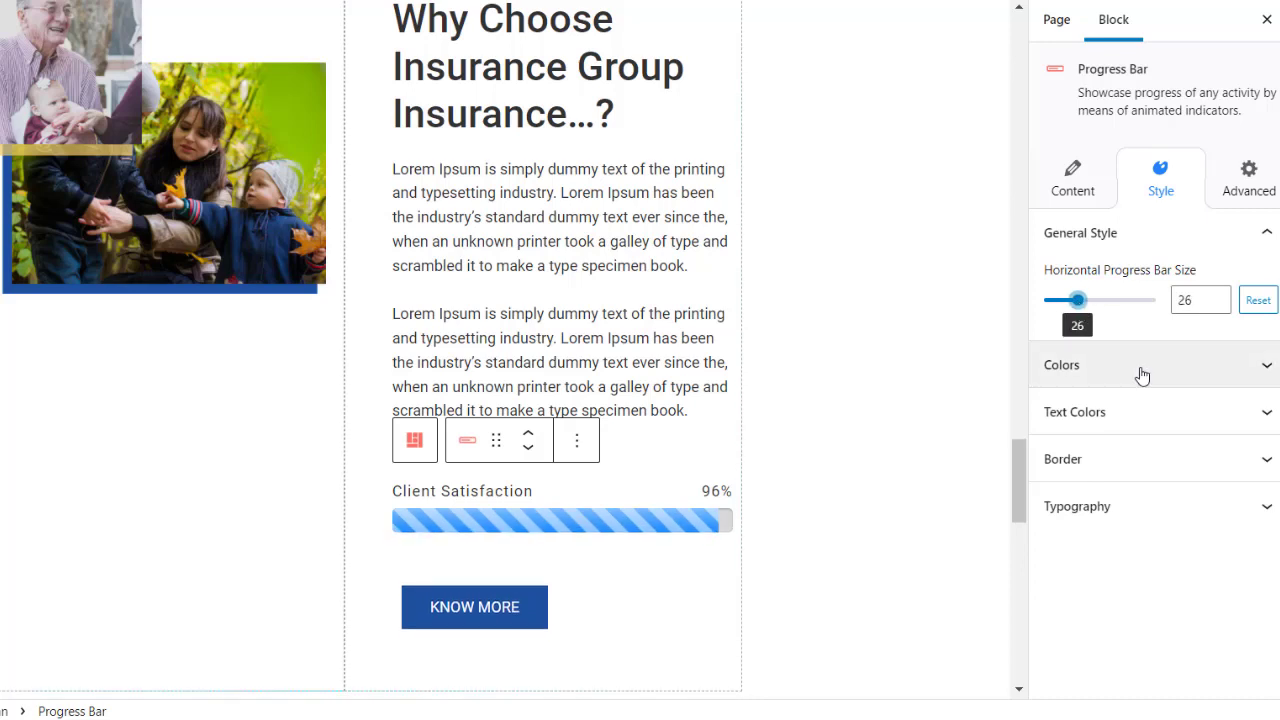
Expand the Colors panel with its Progress Bar Colors and Text Colors sections
{"action": "left_click", "coordinate": [1060, 364]}
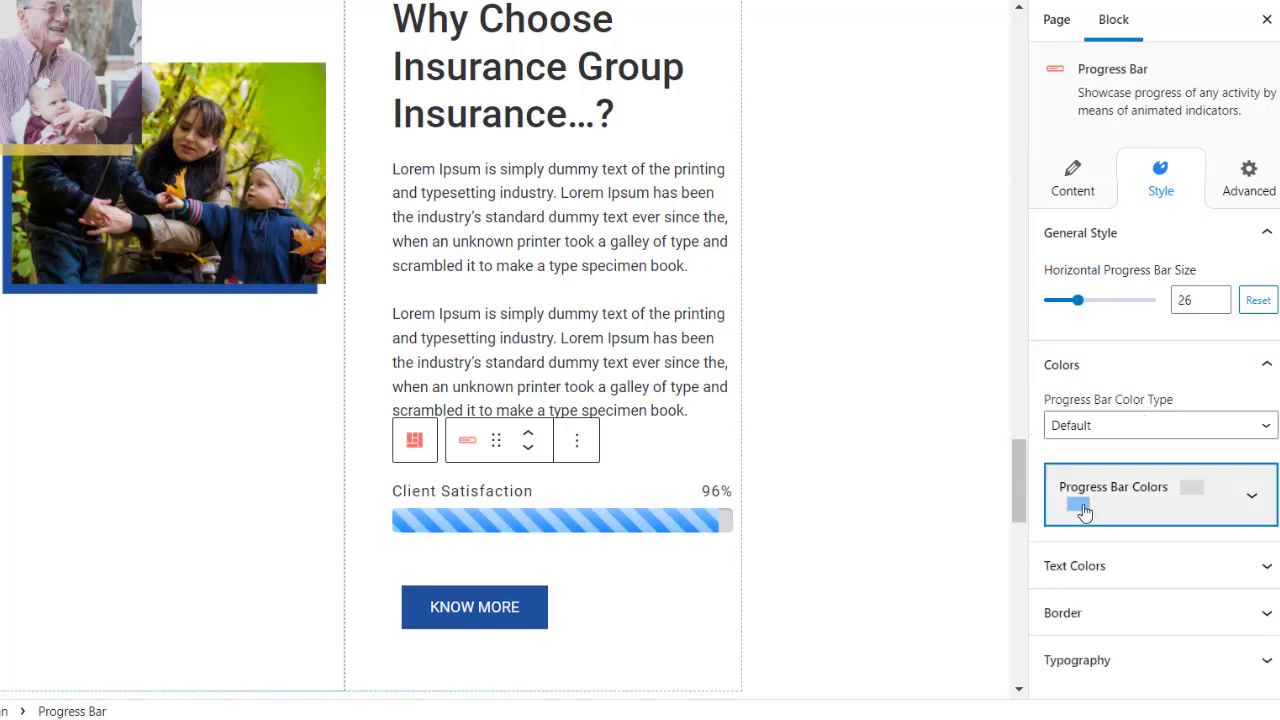
{"action": "left_click", "coordinate": [1160, 494]}
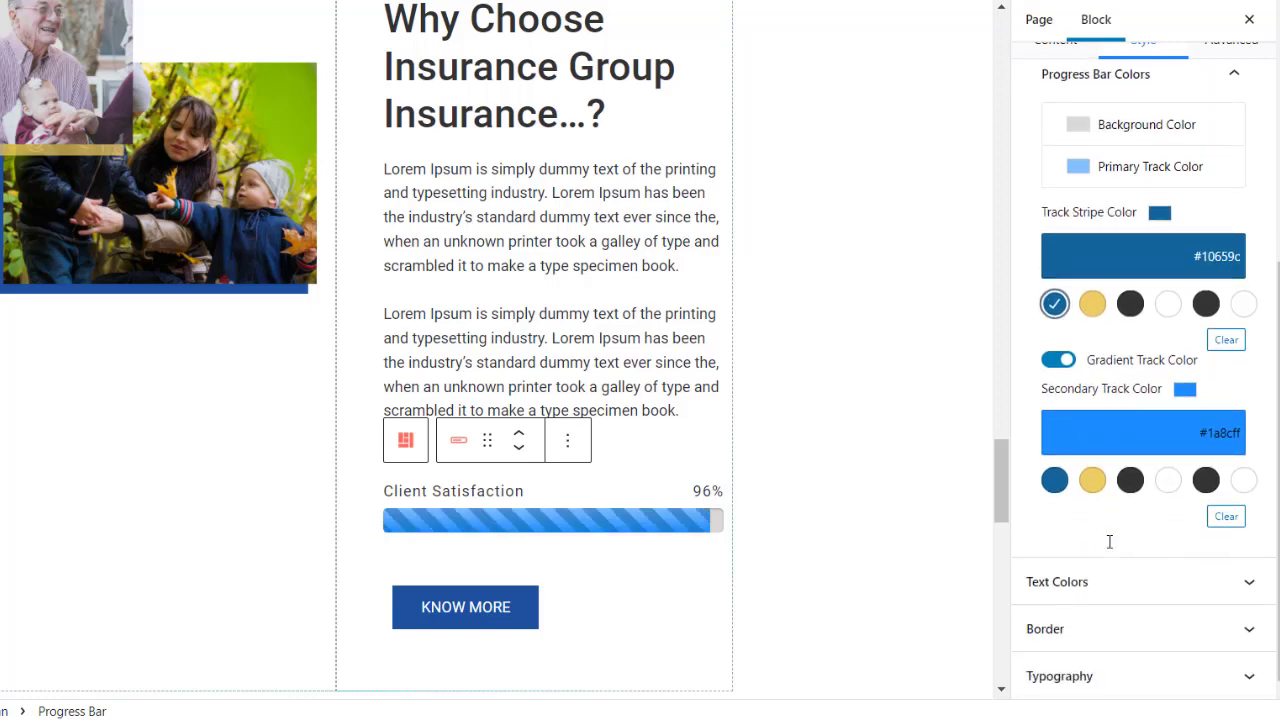
{"action": "left_click", "coordinate": [1056, 580]}
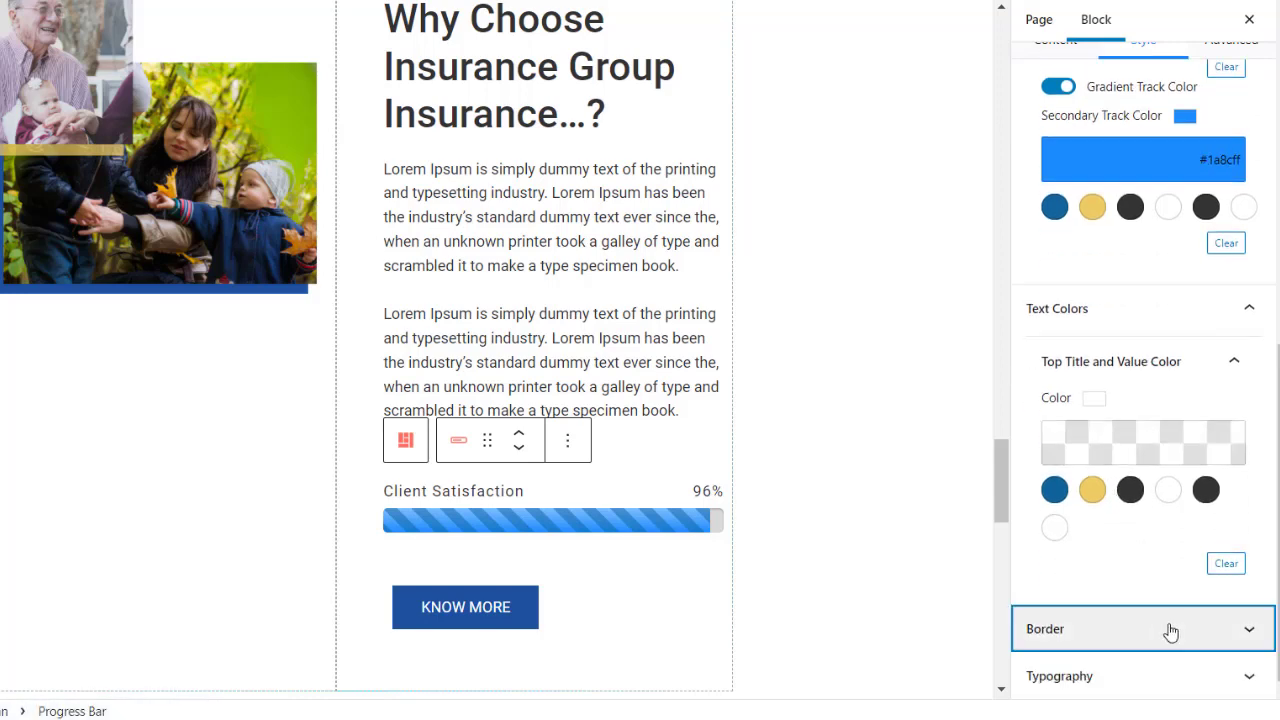
Give the bar a Dashed border with width 2
{"action": "left_click", "coordinate": [1142, 628]}
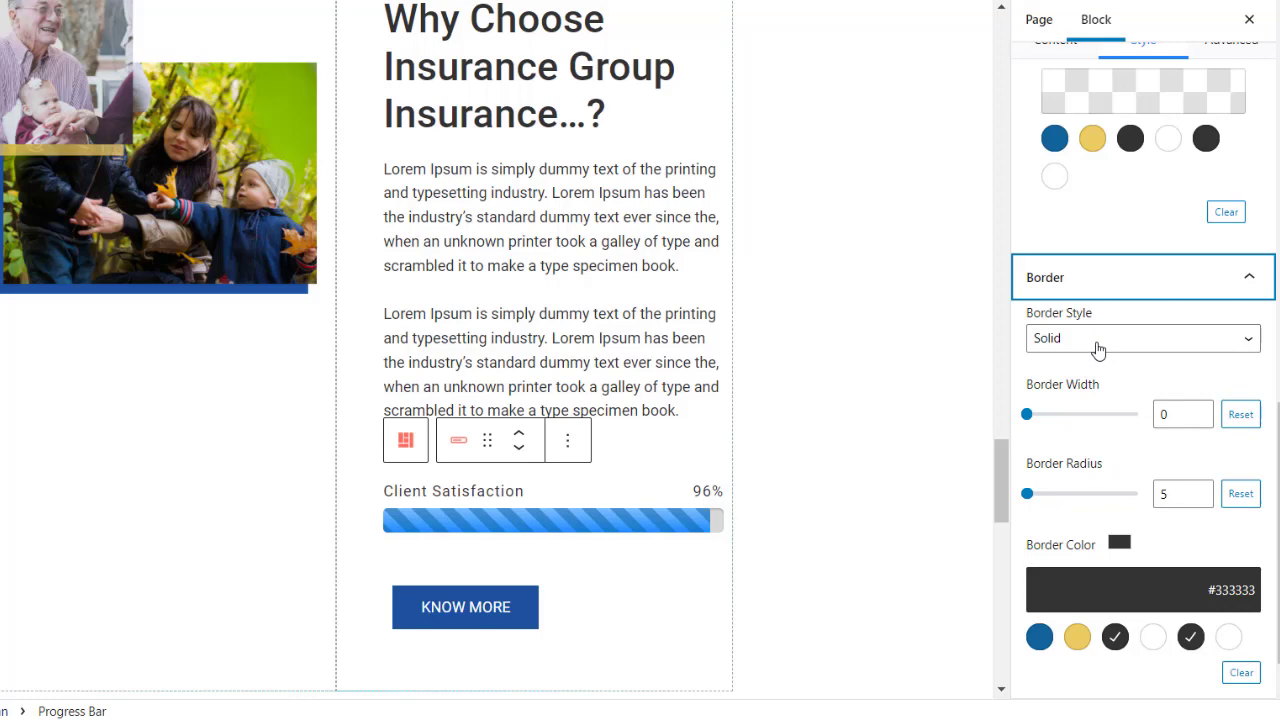
{"action": "left_click", "coordinate": [1140, 338]}
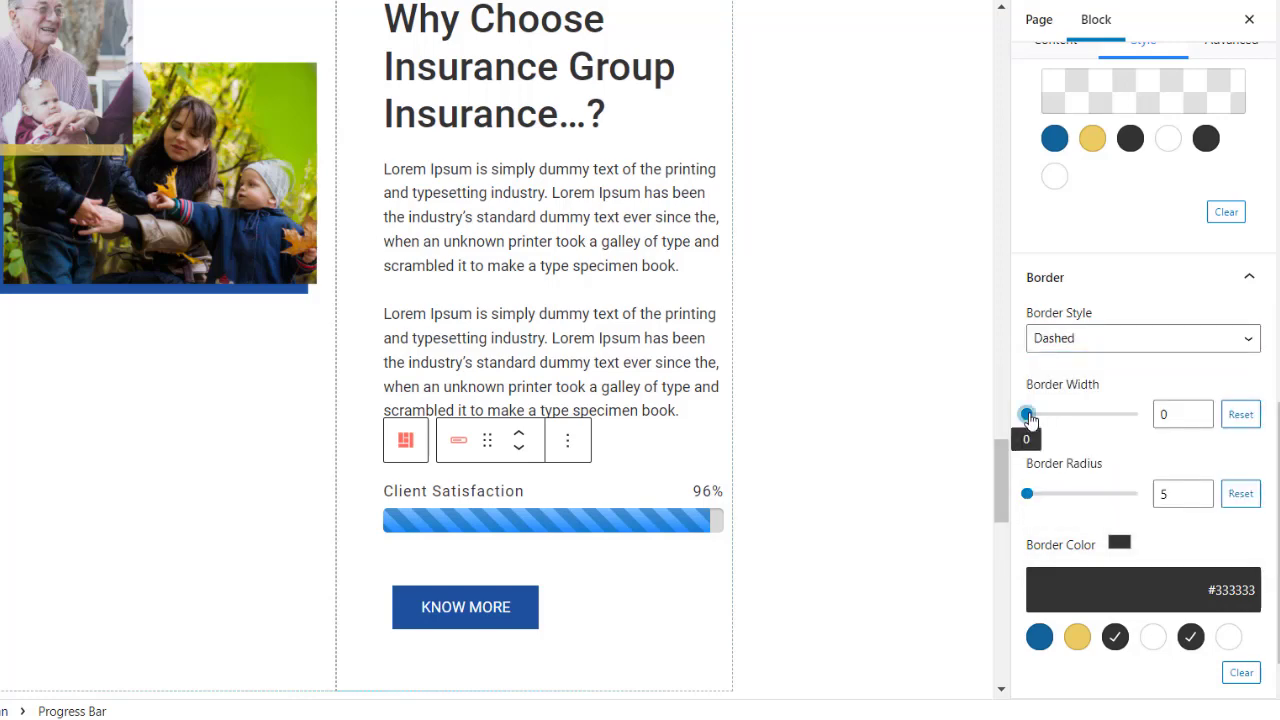
{"action": "left_click_drag", "start_coordinate": [1026, 414], "coordinate": [1032, 414]}
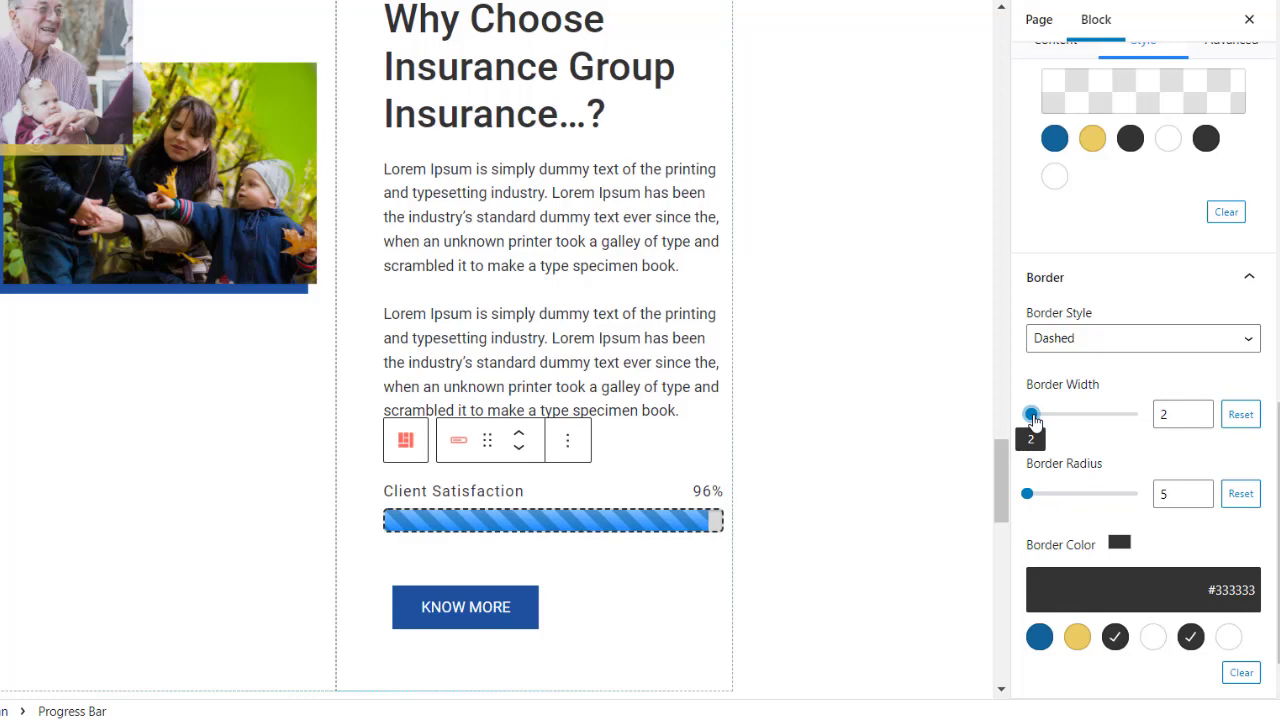
{"action": "scroll", "scroll_direction": "down", "scroll_amount": 3}
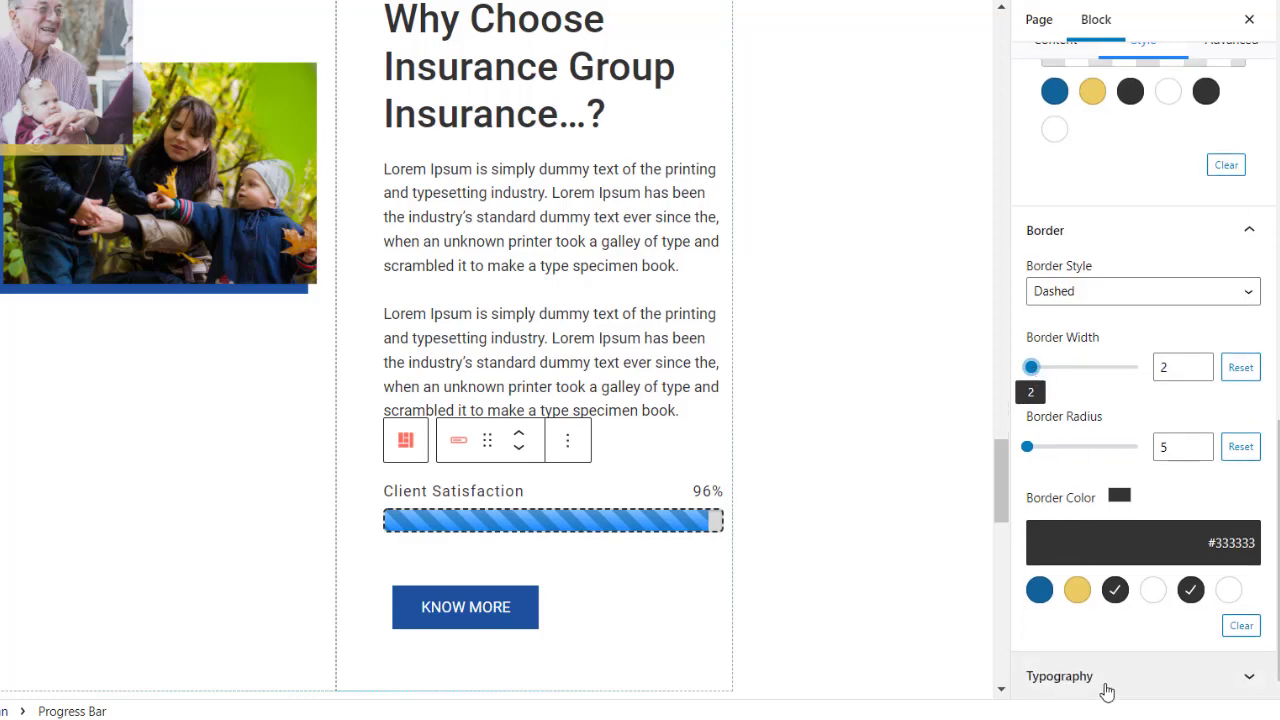
Set the Top Title and Value Typography font family to Abel
{"action": "scroll", "scroll_direction": "down", "scroll_amount": 3}
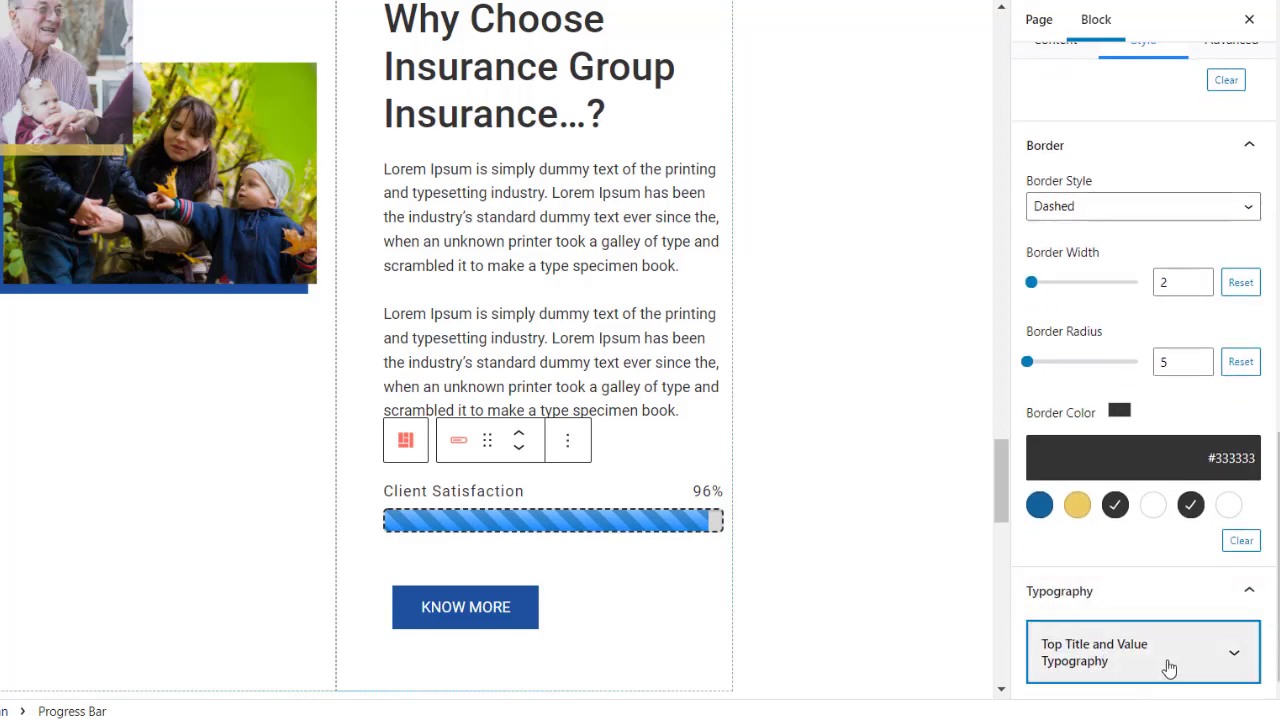
{"action": "left_click", "coordinate": [1144, 652]}
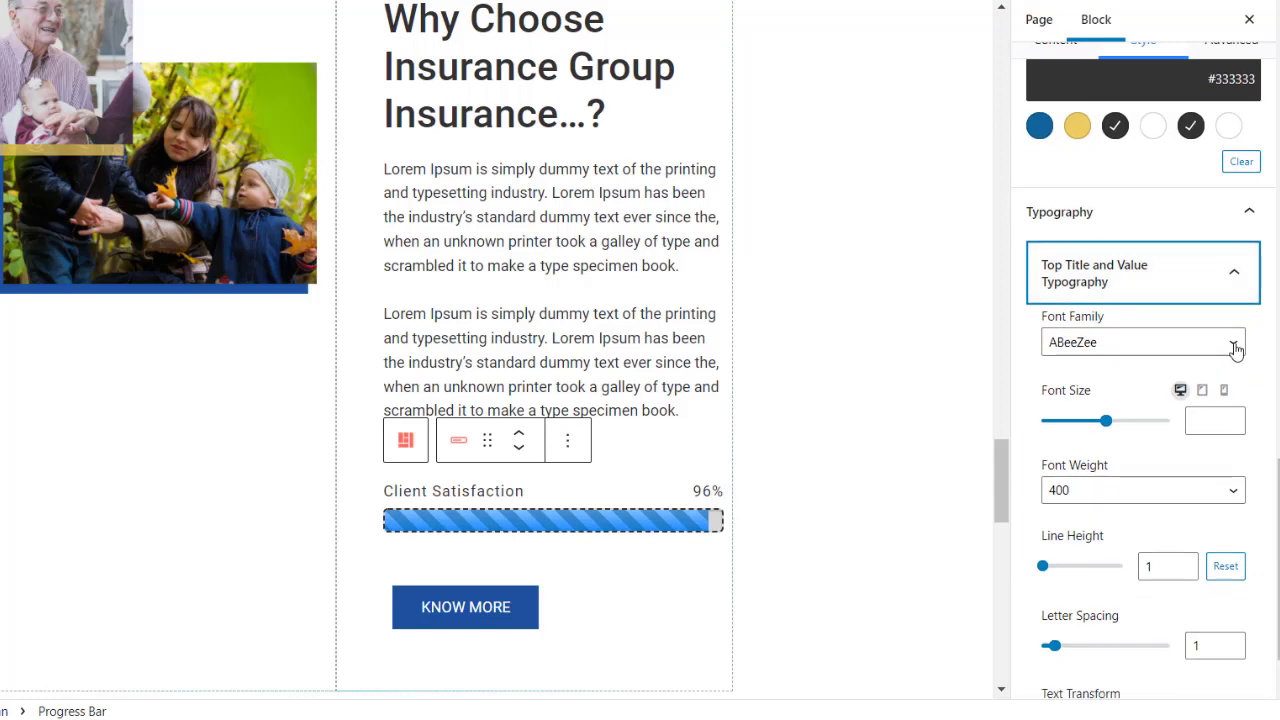
{"action": "left_click", "coordinate": [1140, 340]}
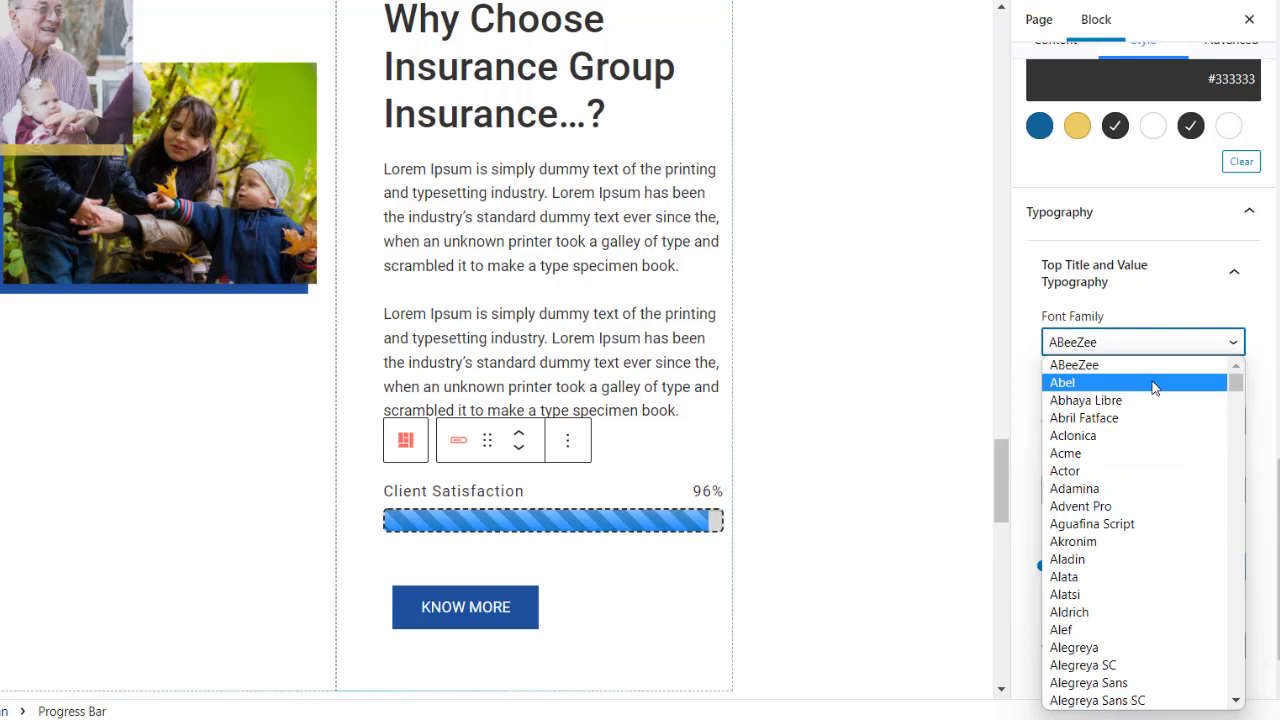
{"action": "left_click", "coordinate": [1062, 382]}
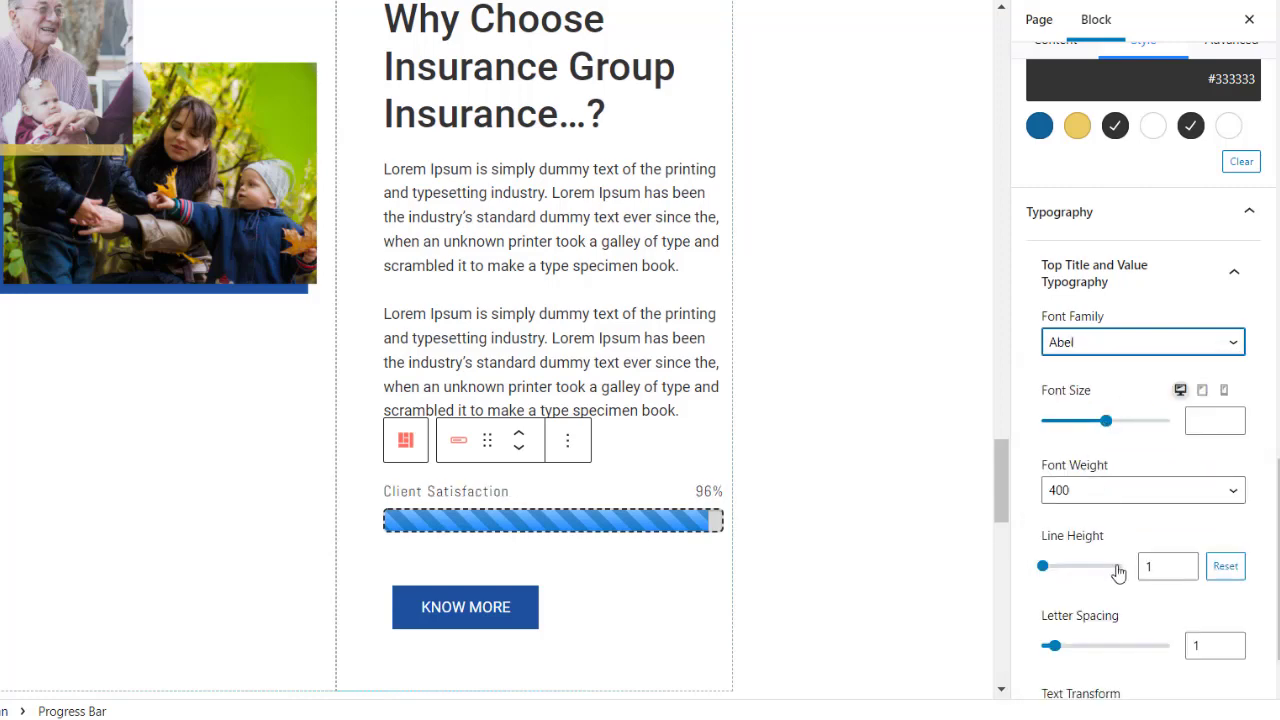
{"action": "scroll", "scroll_direction": "down", "scroll_amount": 3}
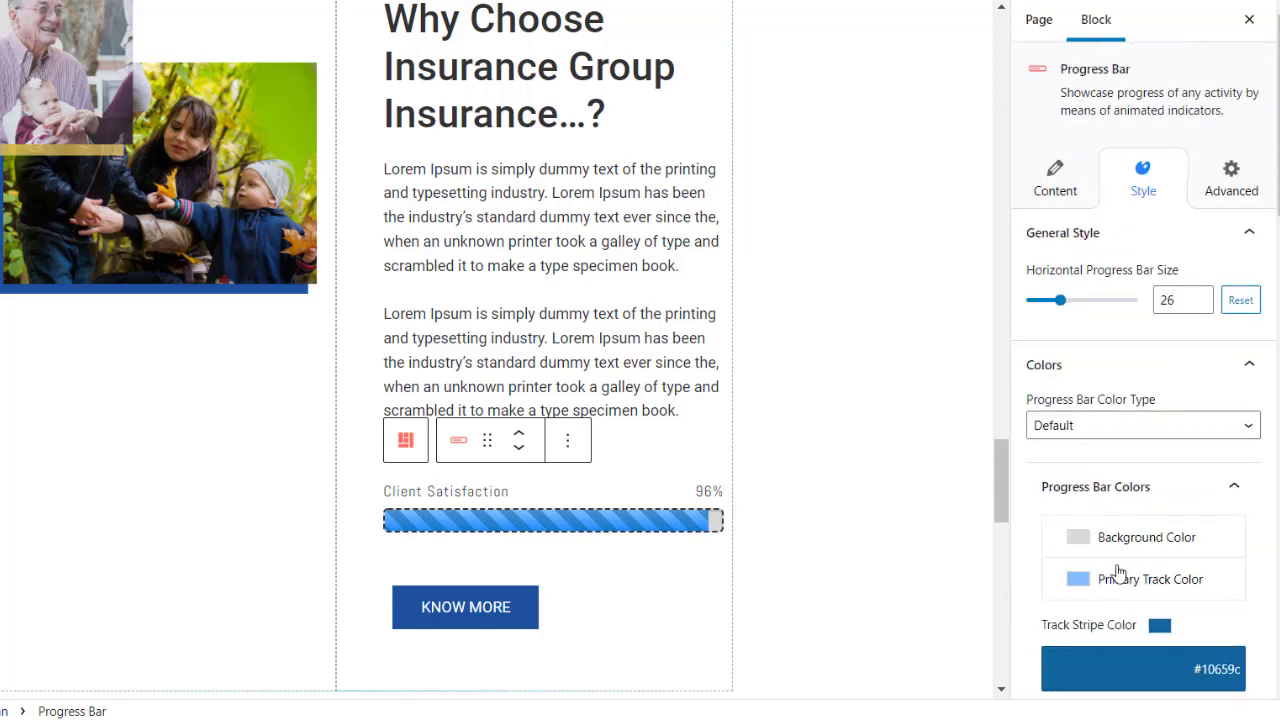
Review the Advanced settings' anchor and CSS class options, then return to Content
{"action": "left_click", "coordinate": [1232, 178]}
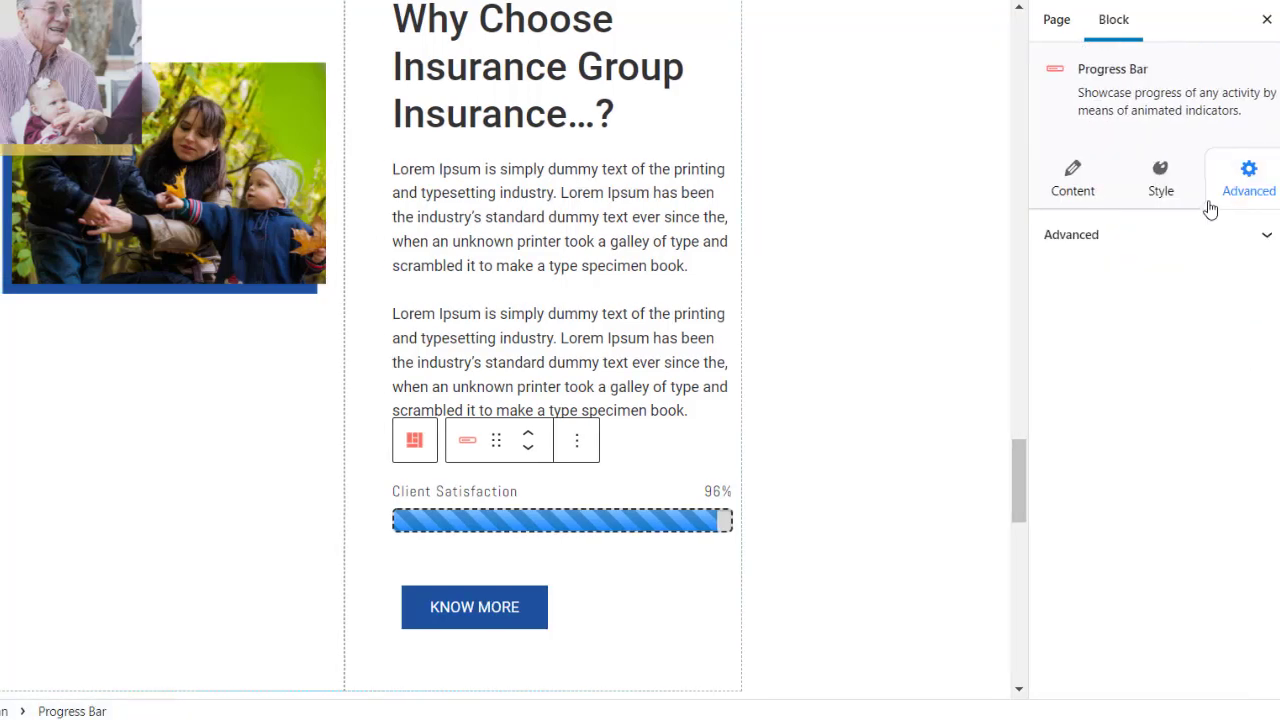
{"action": "left_click", "coordinate": [1072, 234]}
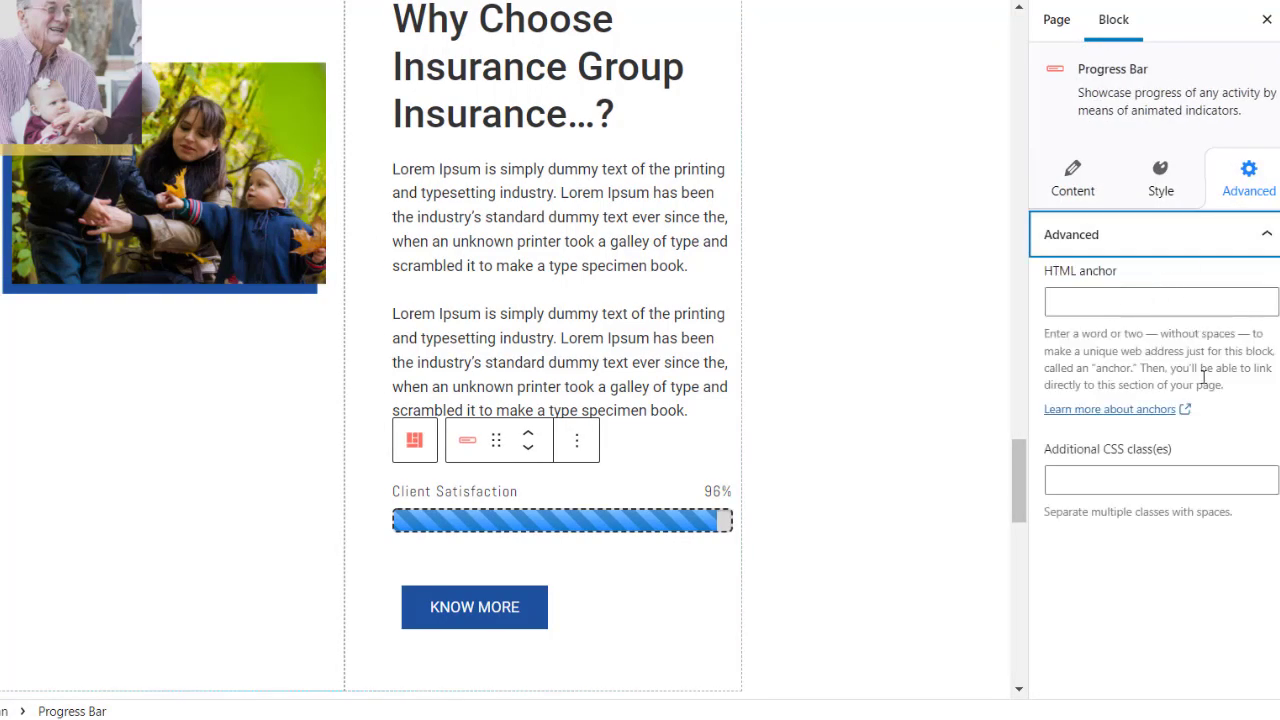
{"action": "left_click", "coordinate": [1160, 480]}
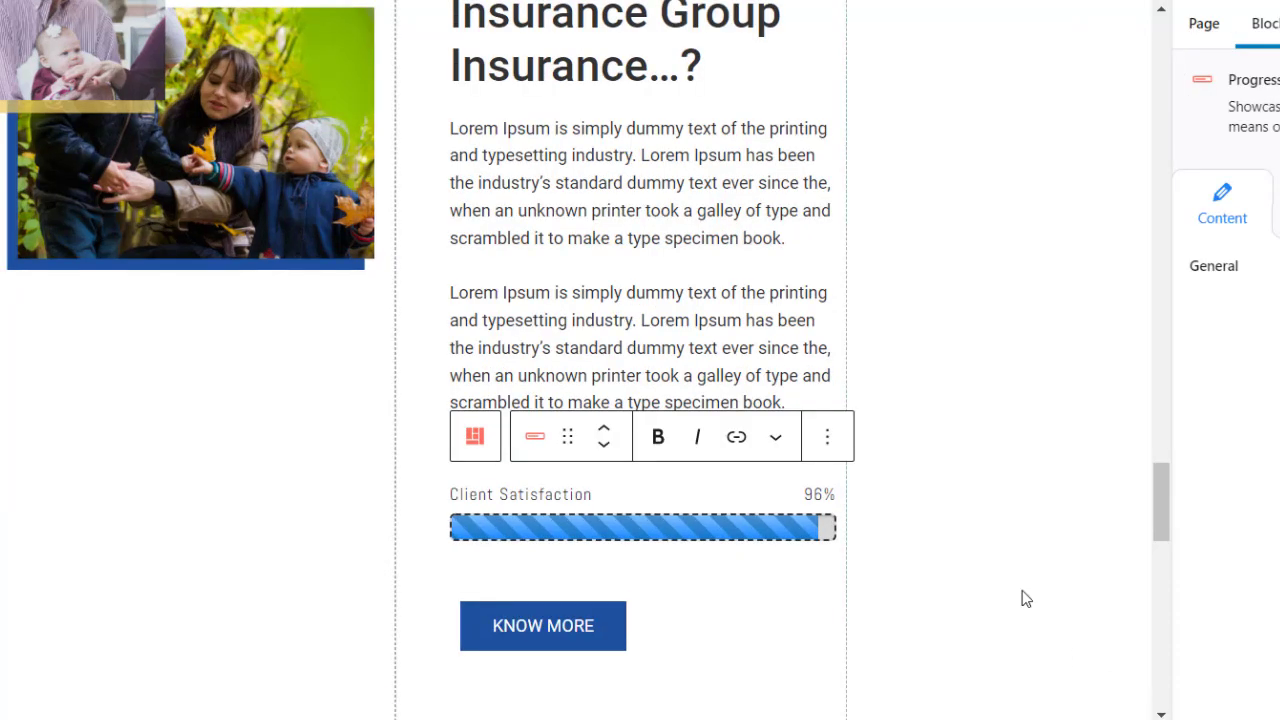
Duplicate the bar into Skill at 90% and Experience at 80%
{"action": "left_click", "coordinate": [828, 436]}
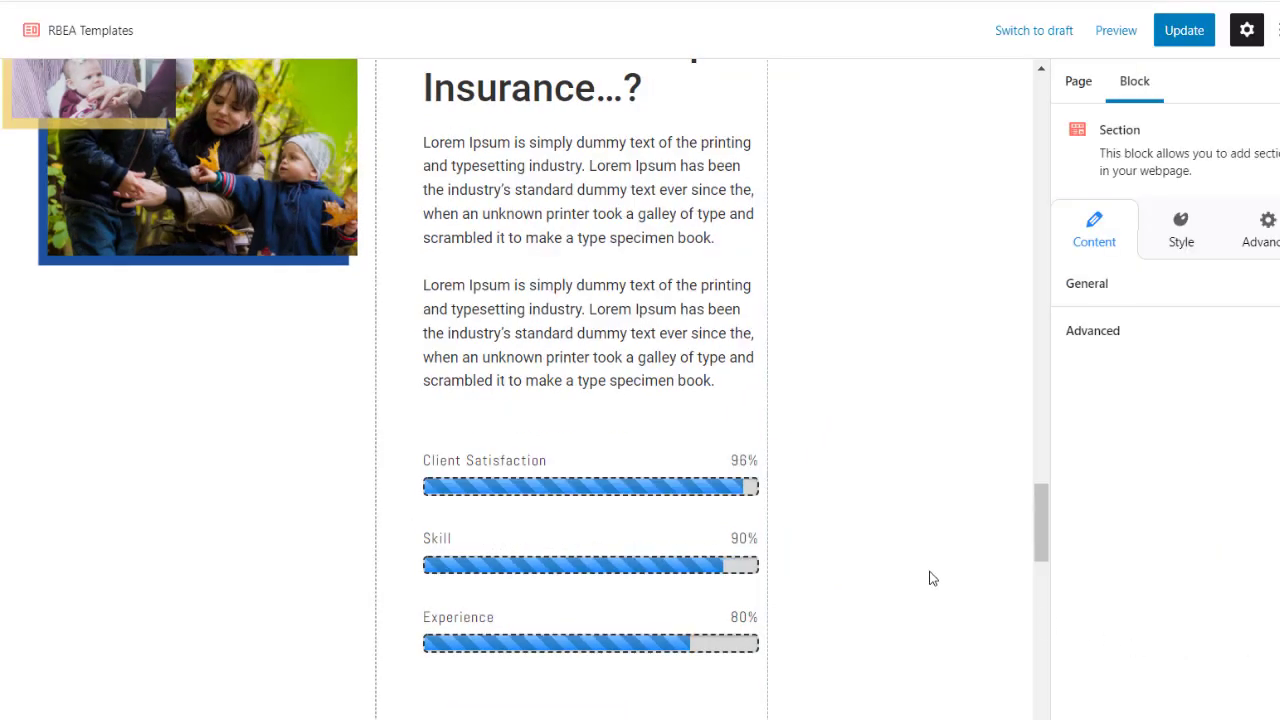
{"action": "mouse_move", "coordinate": [984, 240]}
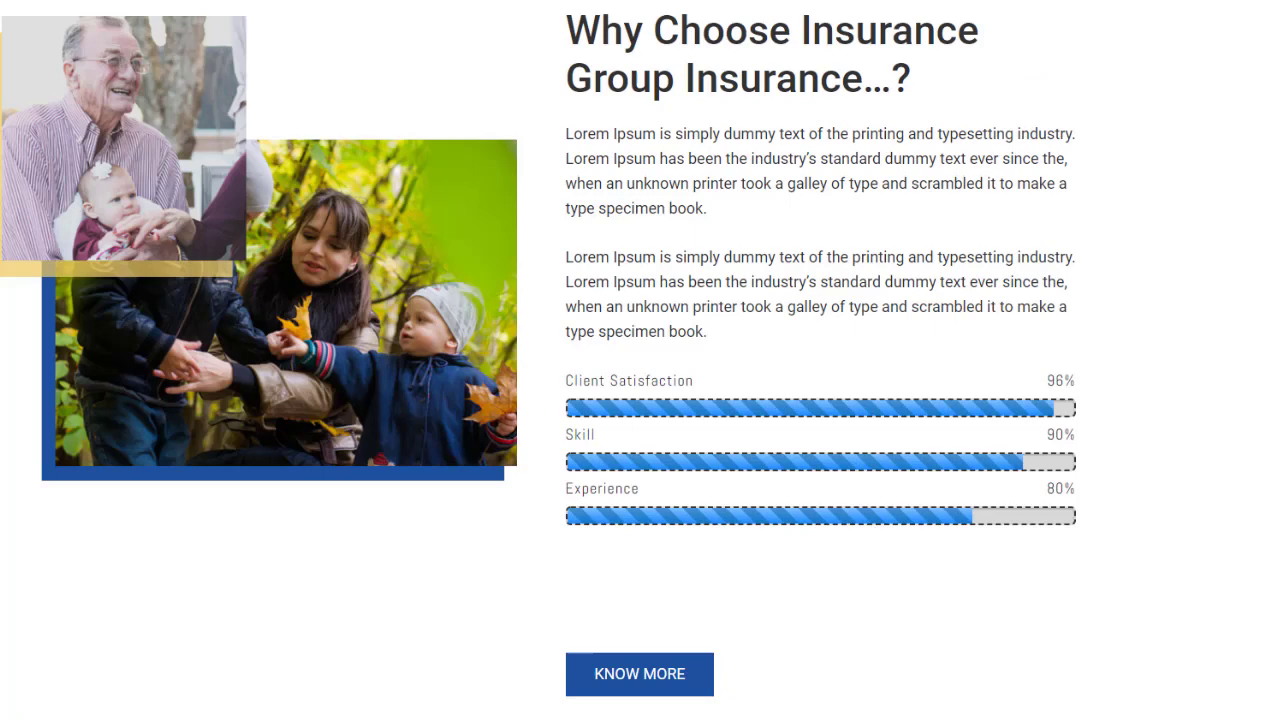
{"action": "mouse_move", "coordinate": [764, 574]}
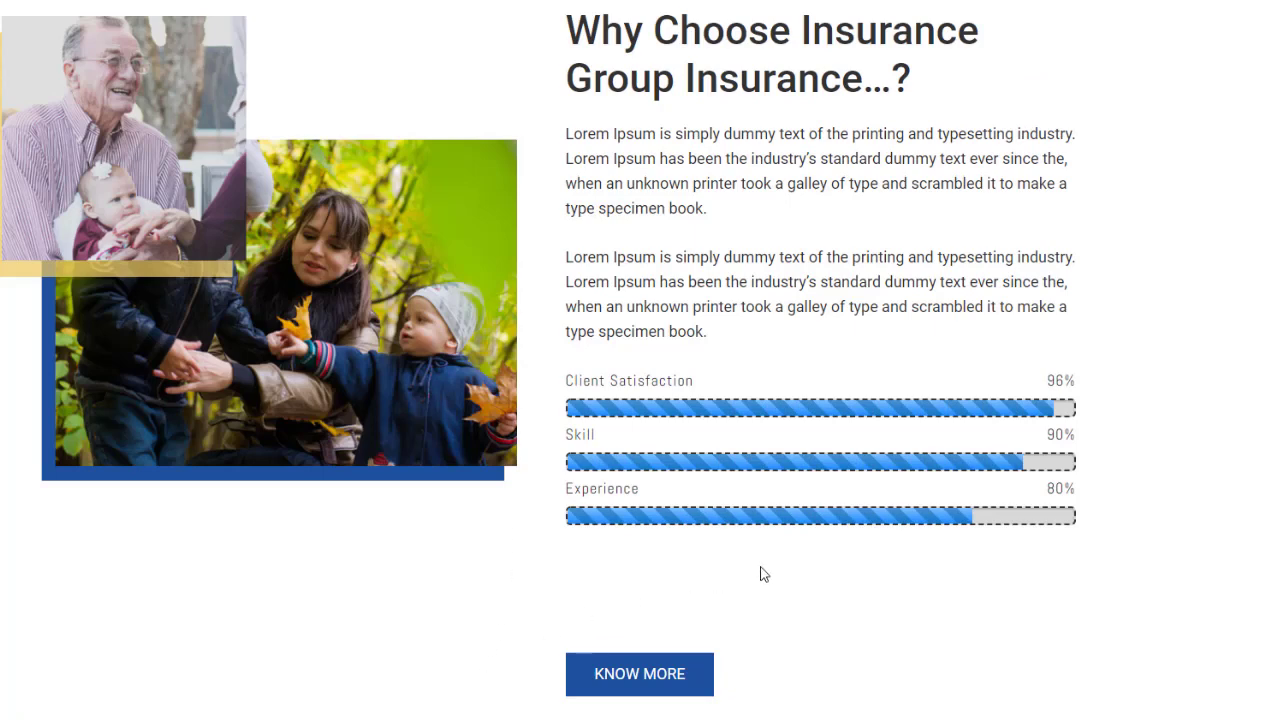